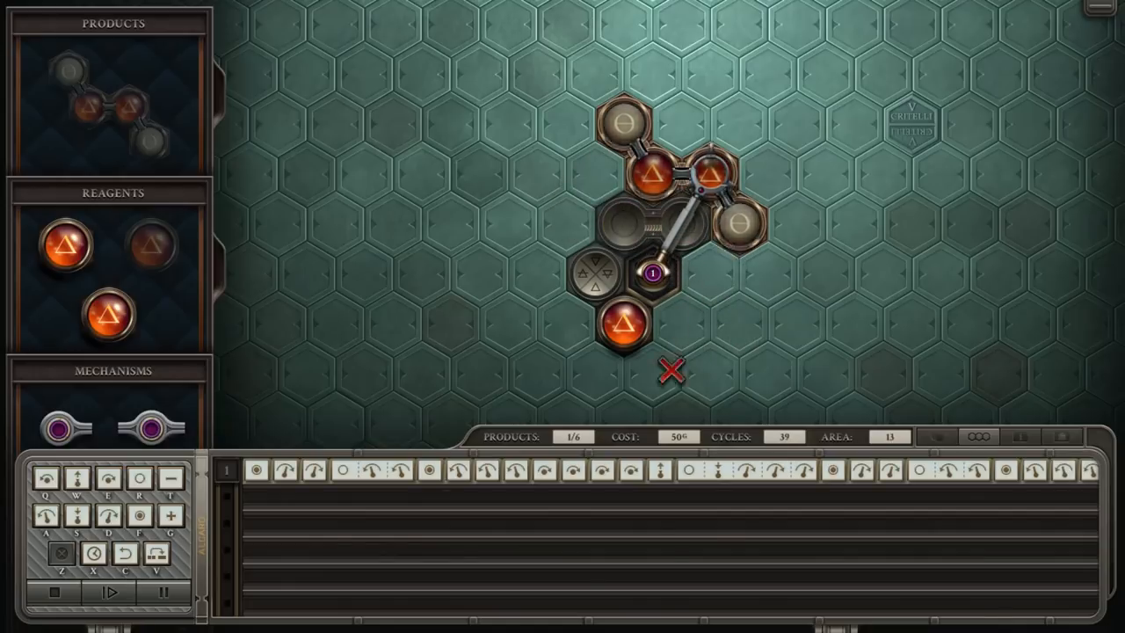
# Exit the running Totally Not Hydrogen machine back to the Airship Fuel solution list.
pyautogui.click(109, 591)
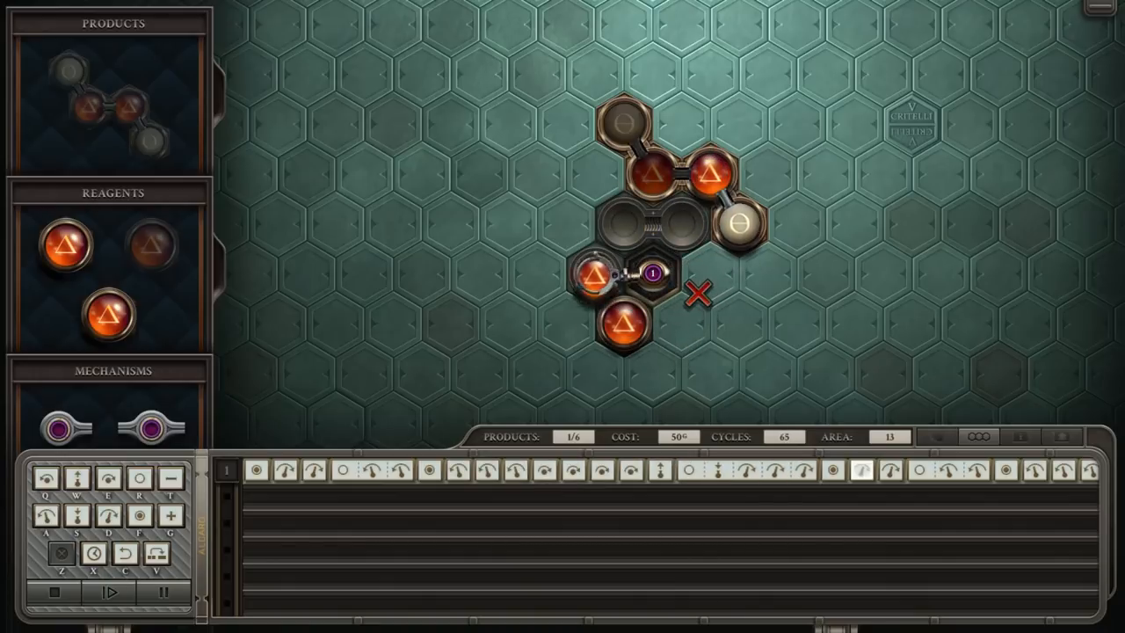
pyautogui.click(110, 591)
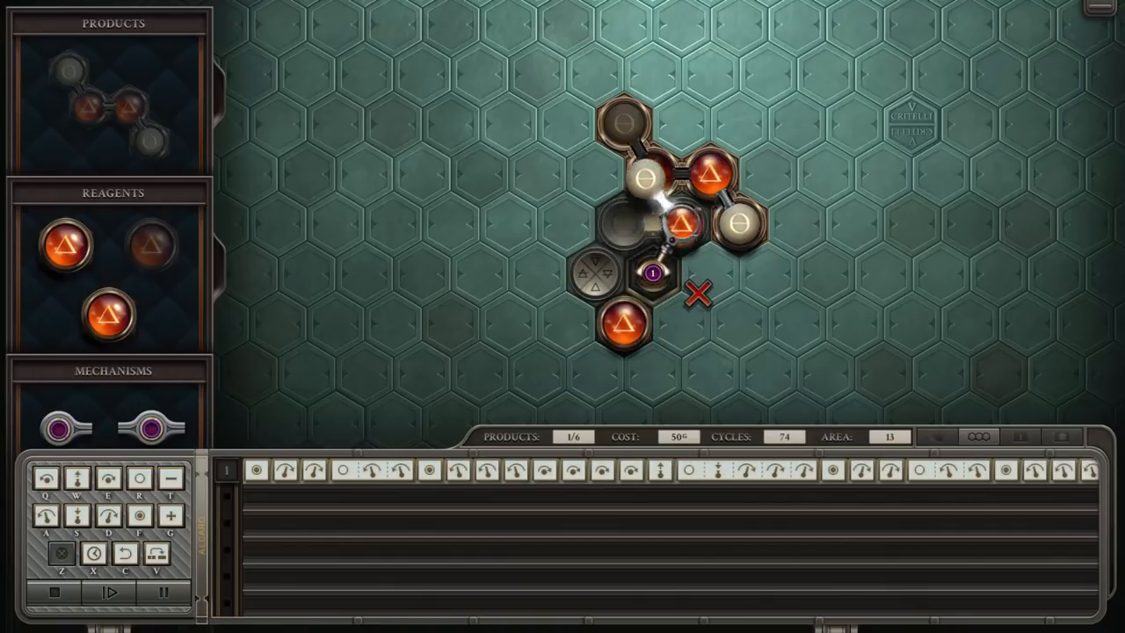
pyautogui.click(110, 592)
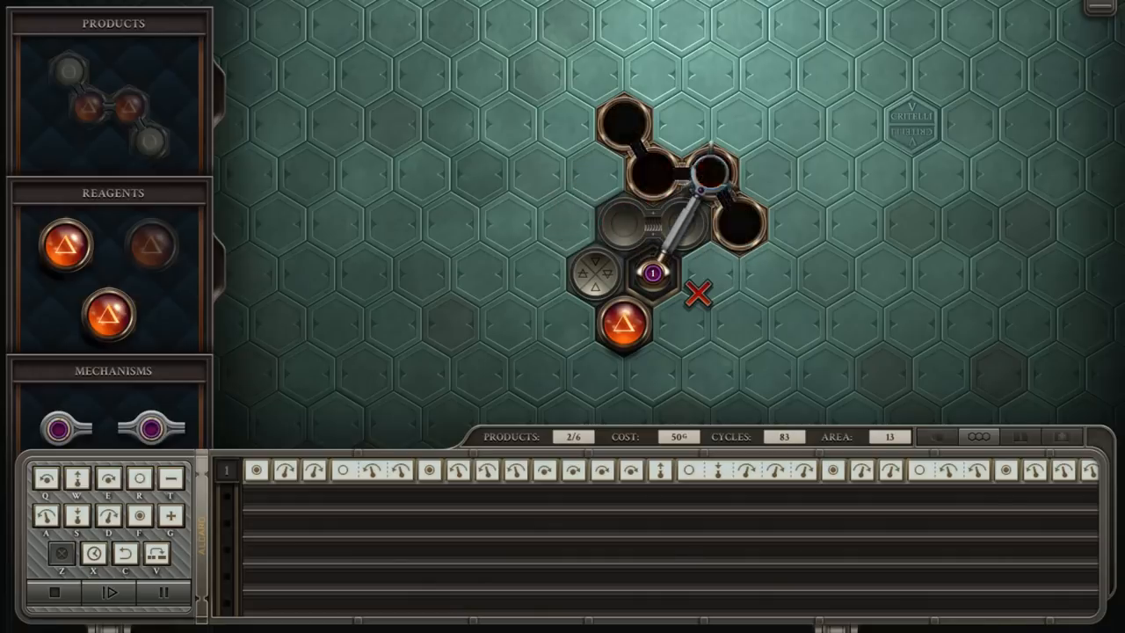
pyautogui.click(109, 592)
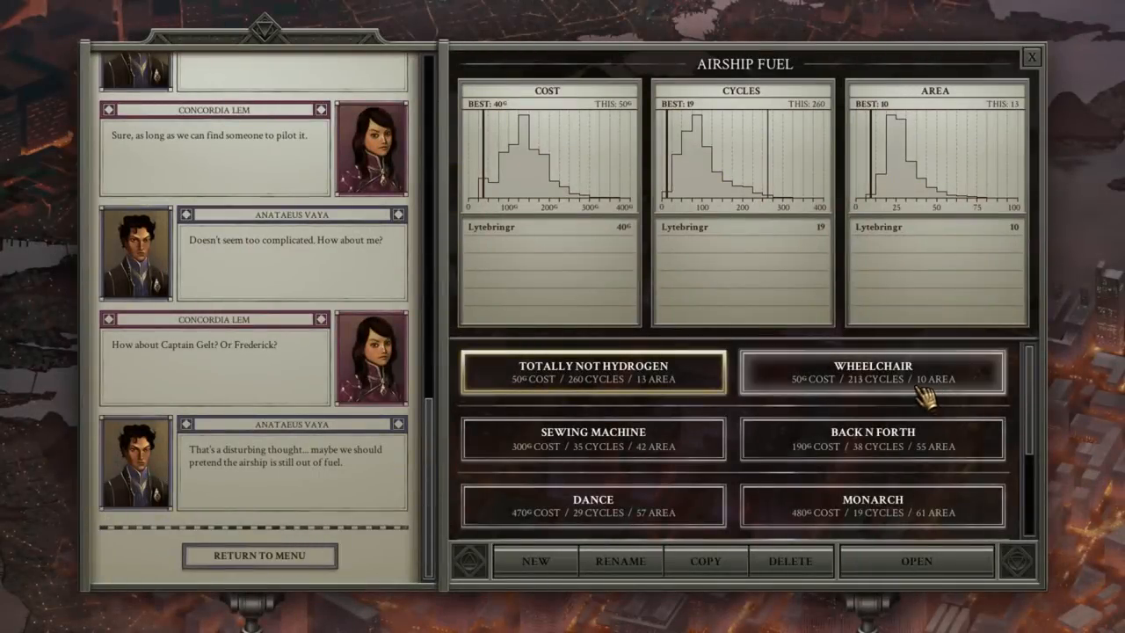
# Open the Wheelchair solution (50 cost, 213 cycles, 10 area) and run it.
pyautogui.click(872, 372)
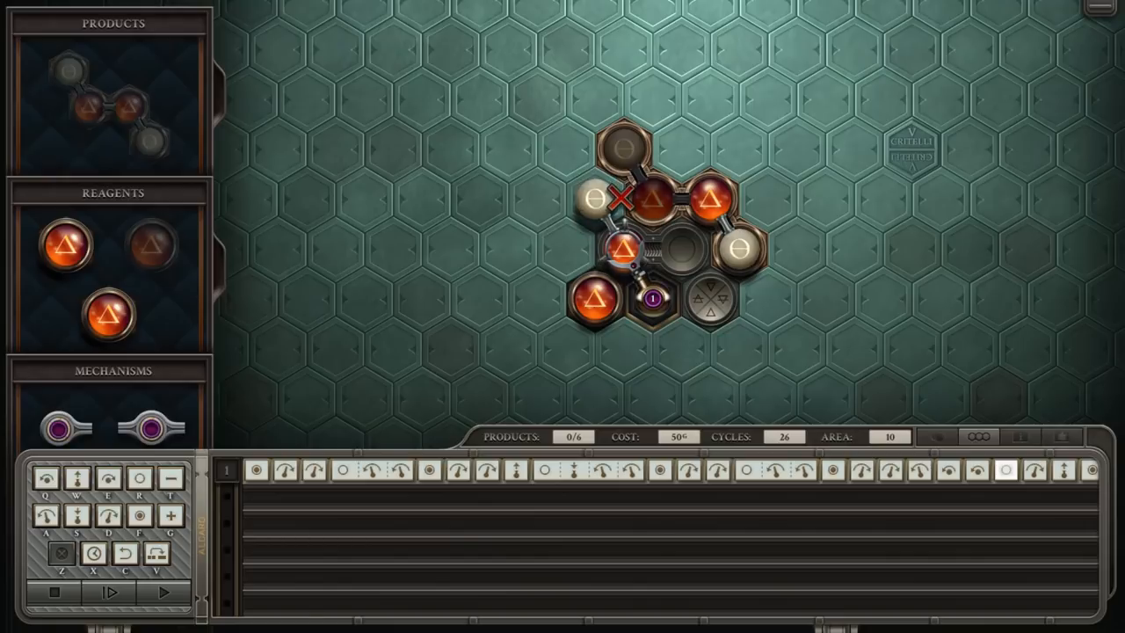
pyautogui.click(164, 593)
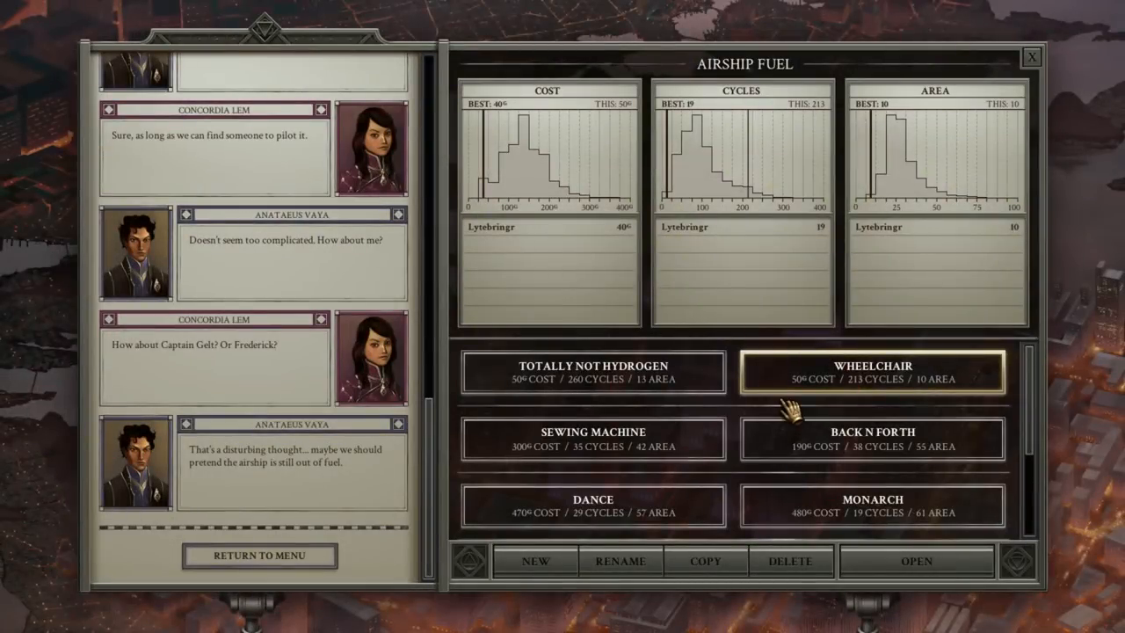
pyautogui.moveTo(769, 417)
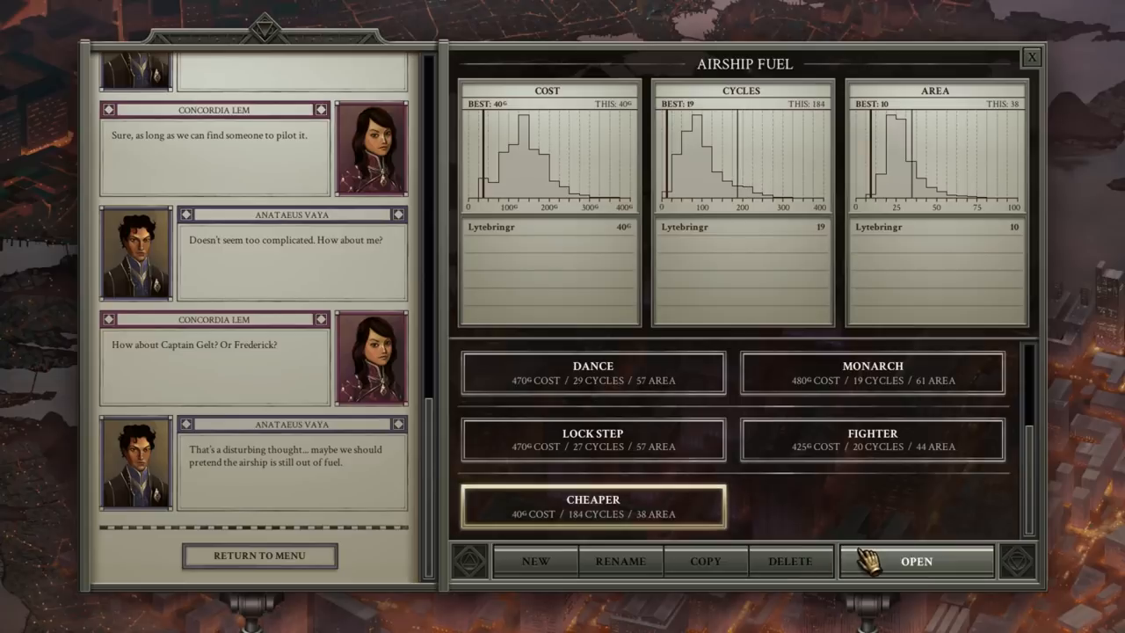
# Open and run Cheaper until success at 40 cost, 184 cycles, 38 area, then close results.
pyautogui.click(916, 561)
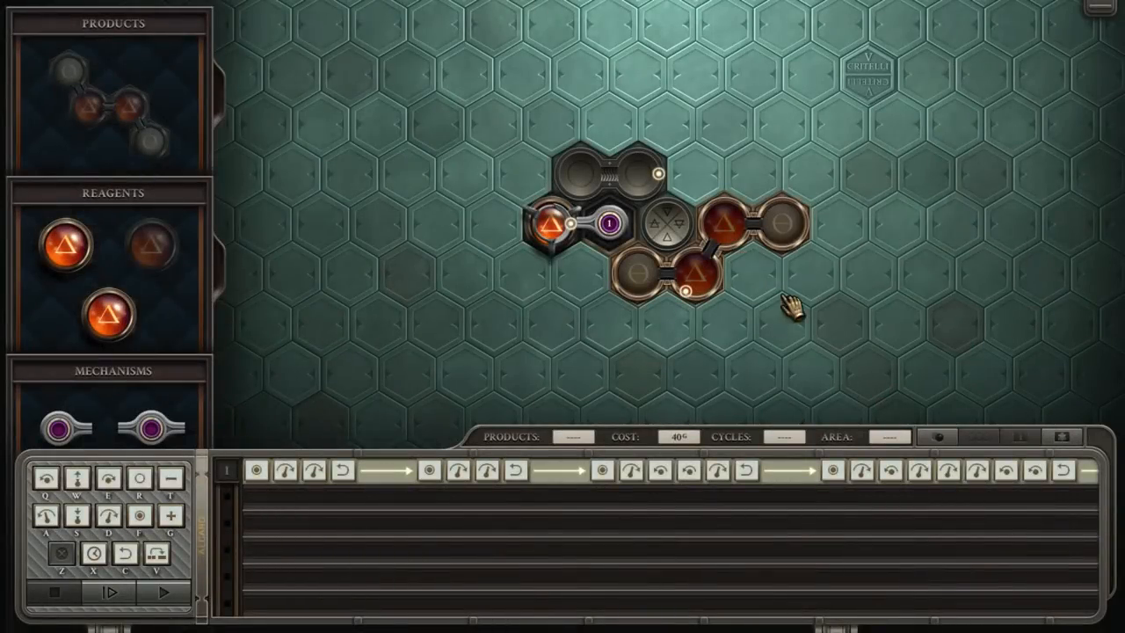
pyautogui.click(108, 592)
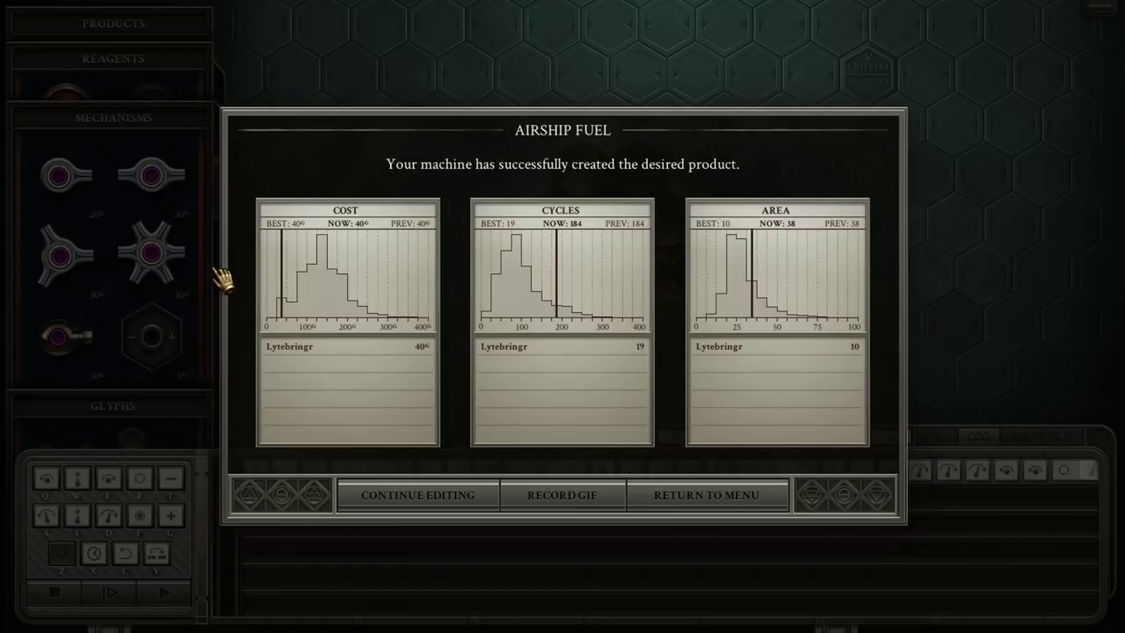
pyautogui.moveTo(218, 264)
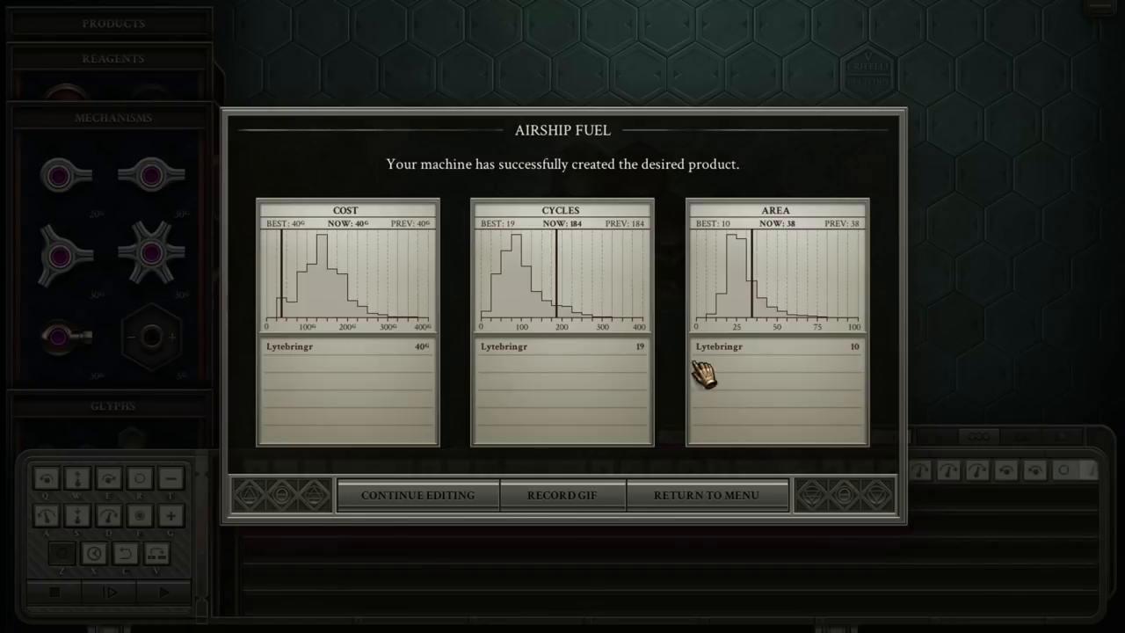
pyautogui.moveTo(848, 422)
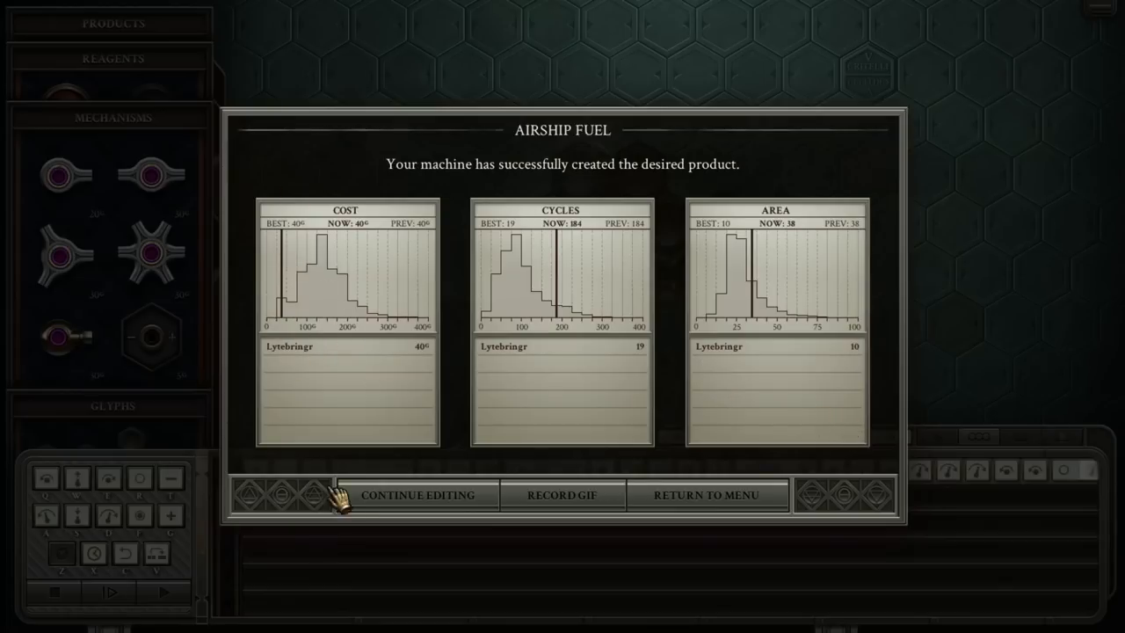
pyautogui.click(706, 495)
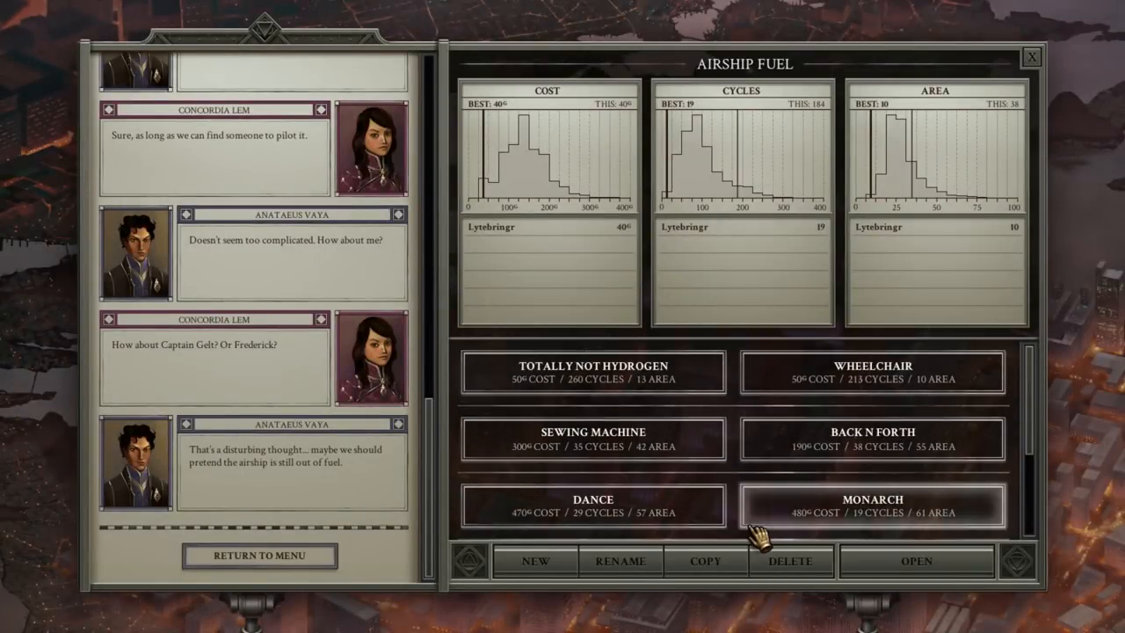
# Open and run Sewing Machine to success, then continue editing from the results.
pyautogui.click(593, 439)
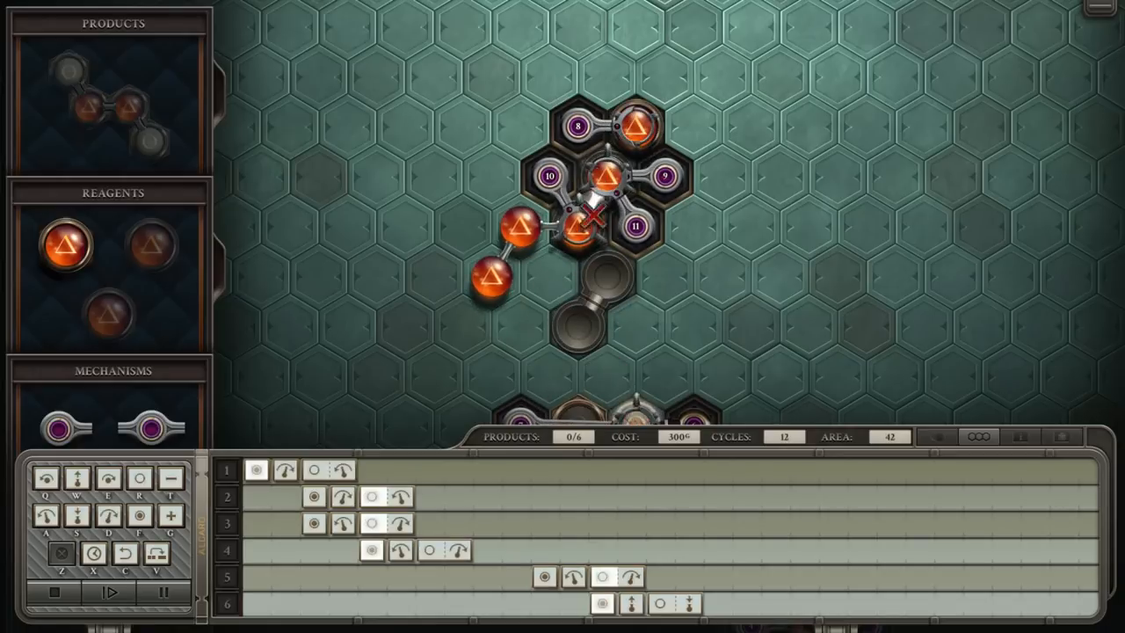
pyautogui.click(110, 593)
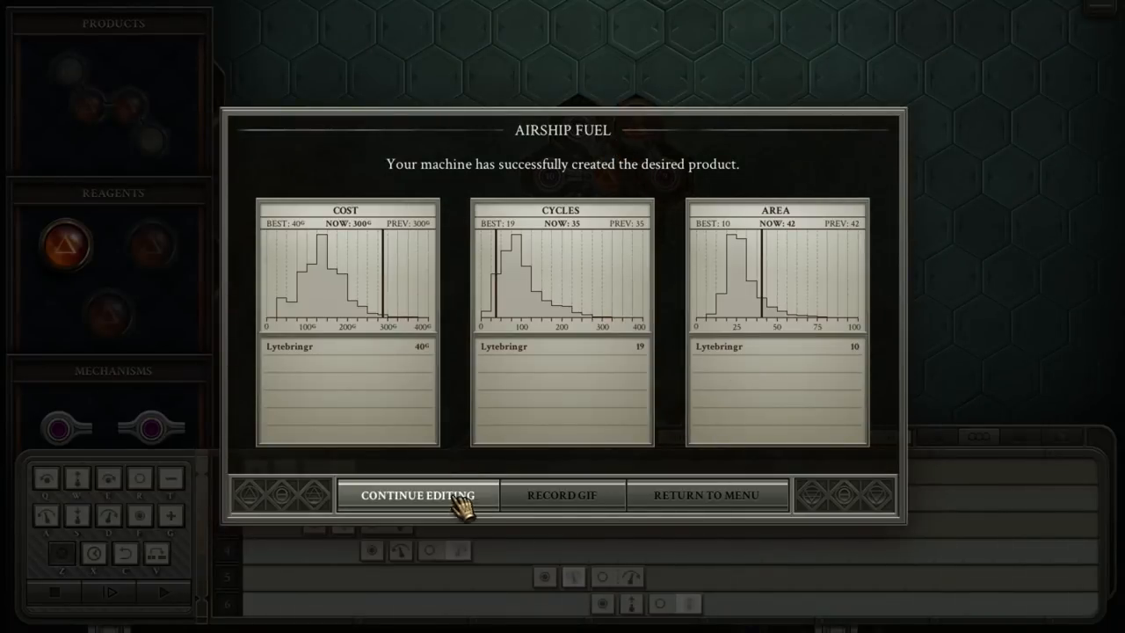
pyautogui.click(416, 495)
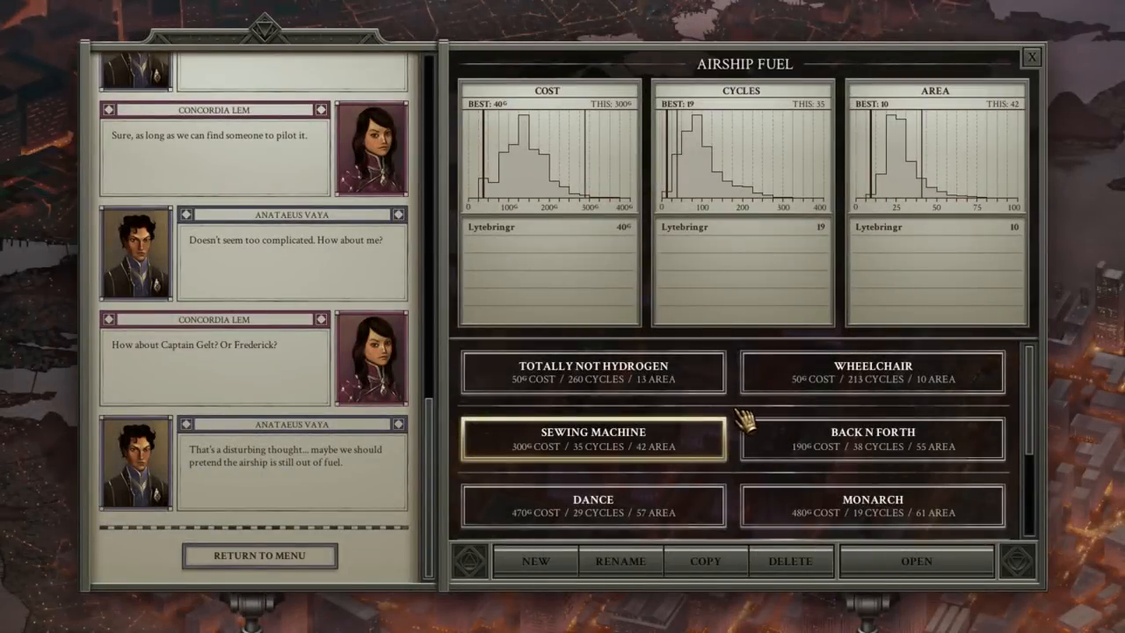
pyautogui.moveTo(782, 449)
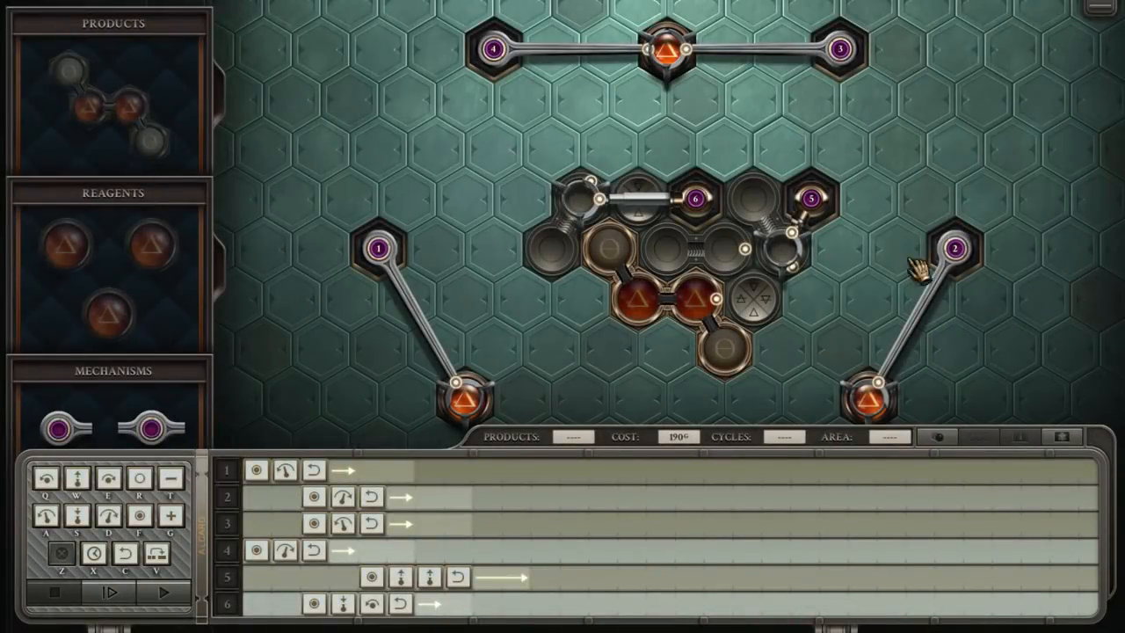
pyautogui.moveTo(462, 404)
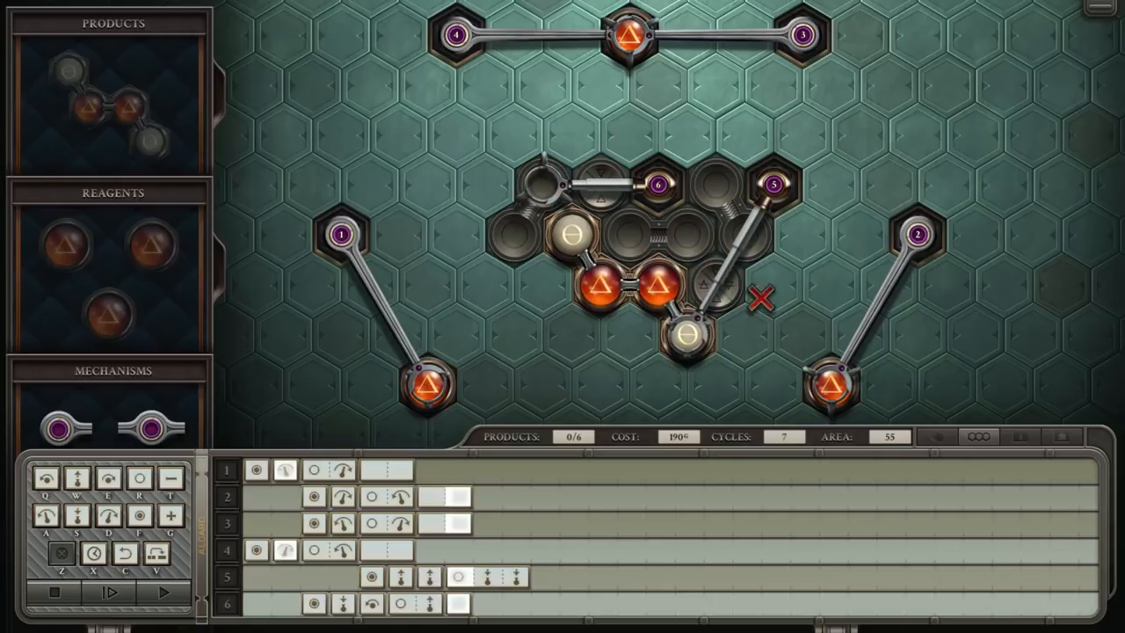
# Run Back N Forth to success, record a GIF, then scroll the solution list.
pyautogui.click(109, 591)
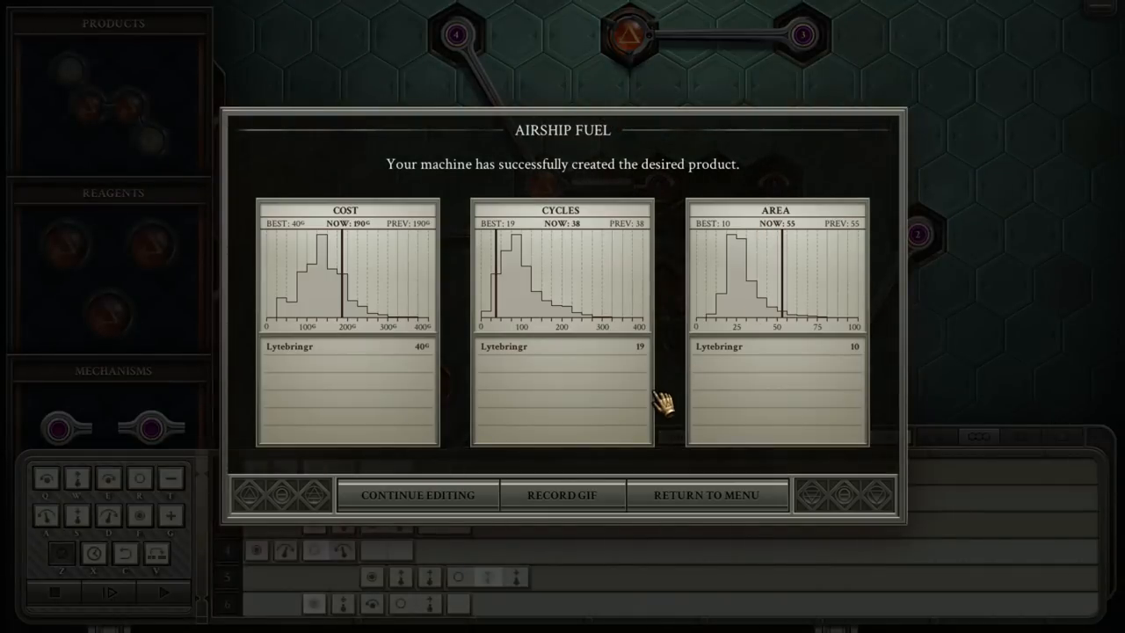
pyautogui.moveTo(677, 362)
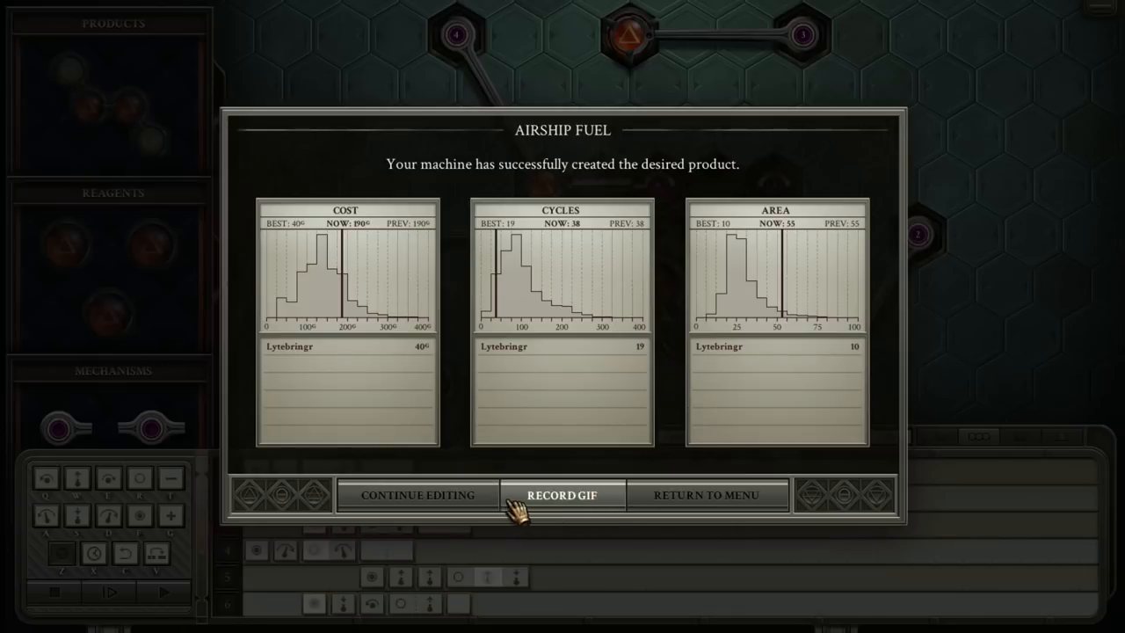
pyautogui.click(416, 495)
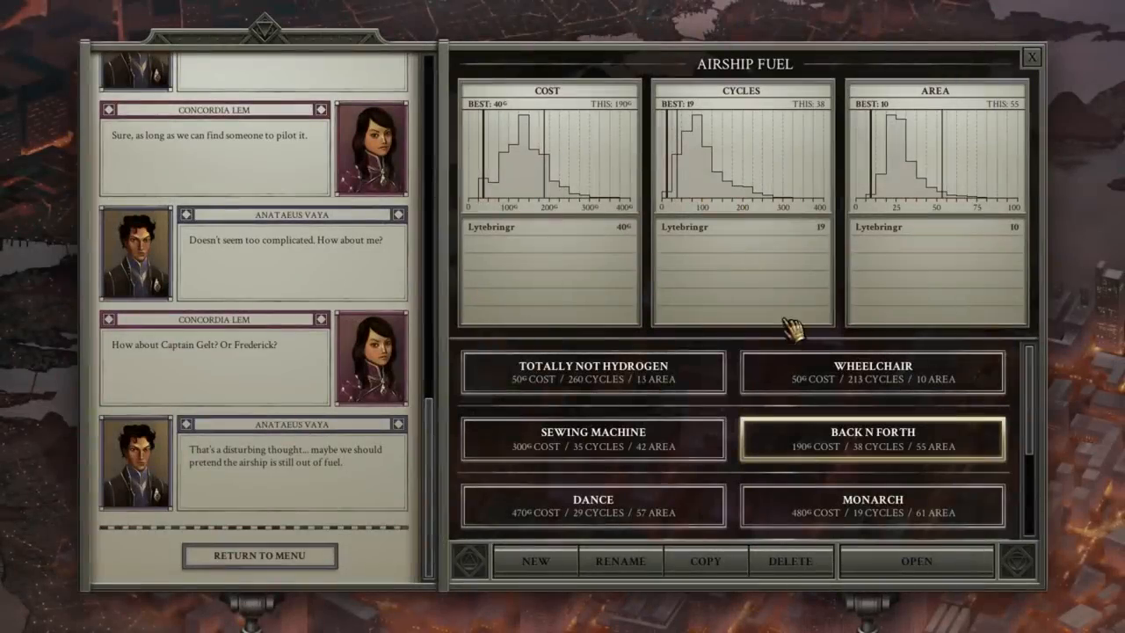
pyautogui.scroll(-3)
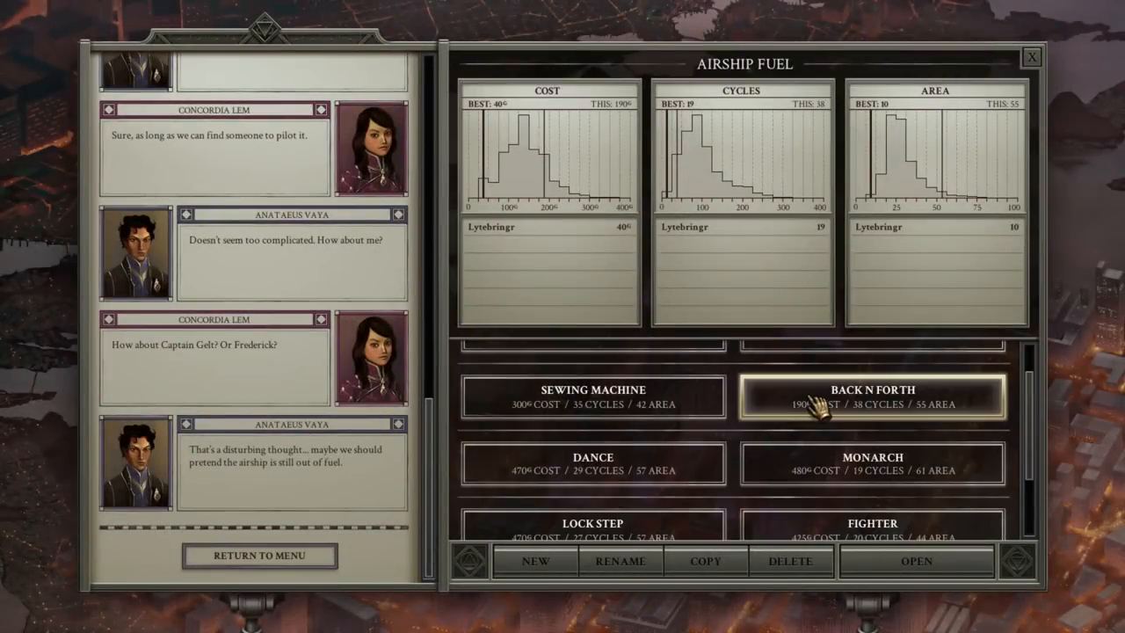
# Select and open the Dance solution, then run it until it succeeds.
pyautogui.click(592, 464)
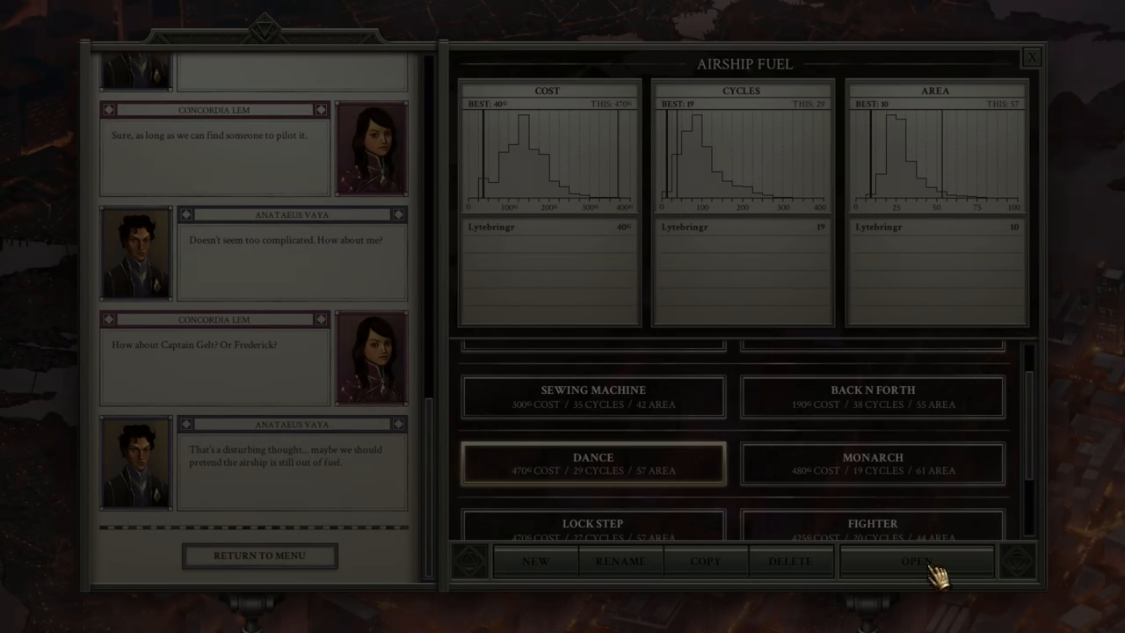
pyautogui.click(917, 561)
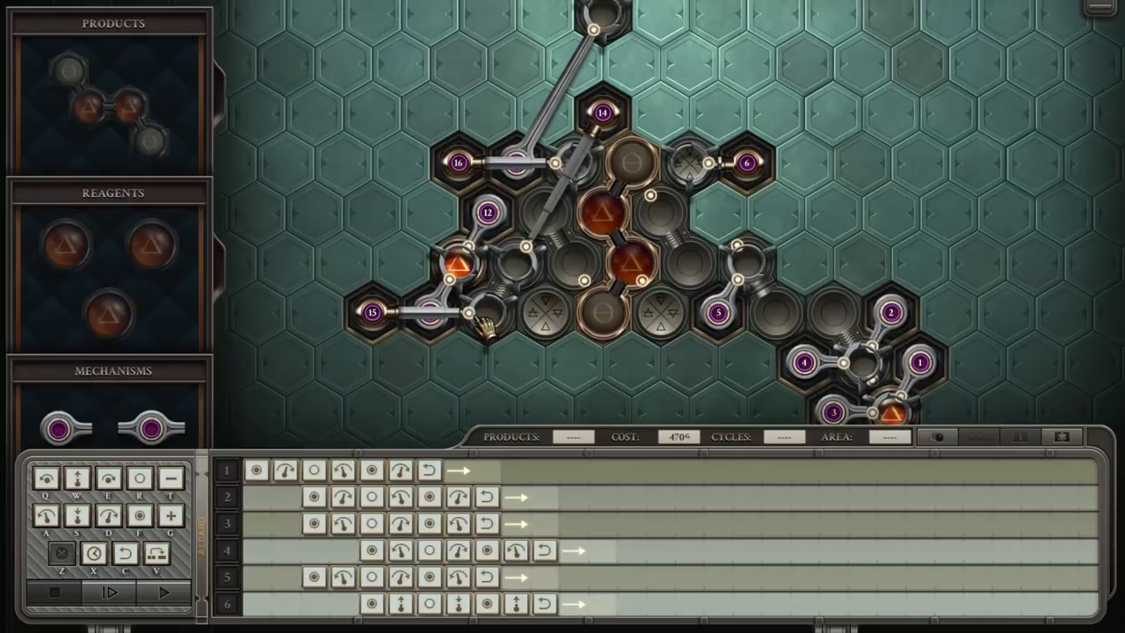
pyautogui.moveTo(478, 244)
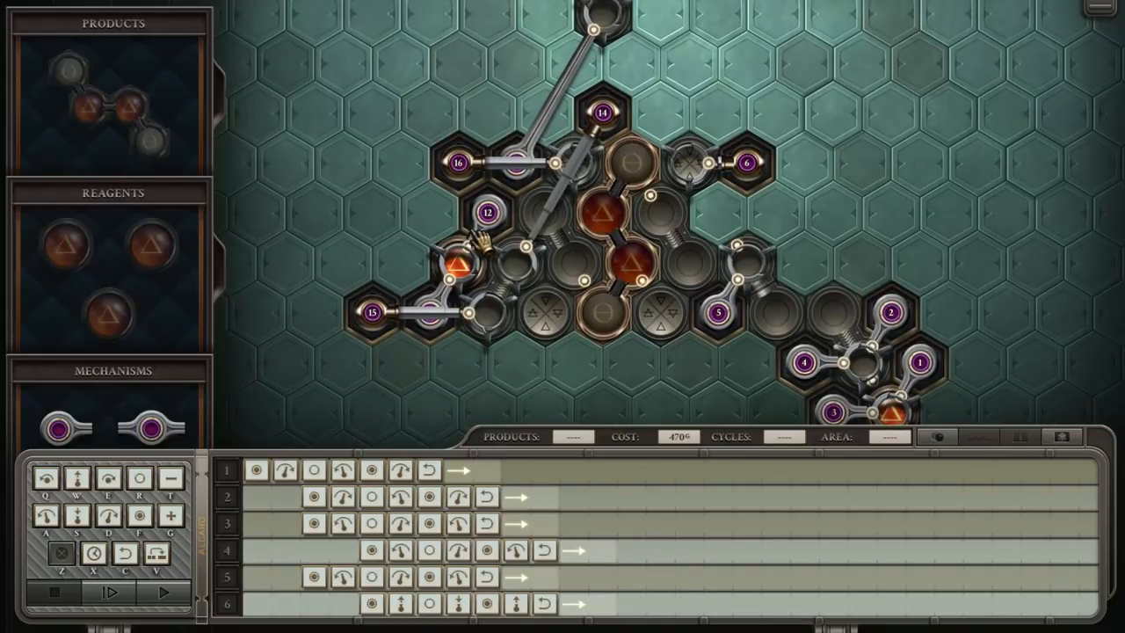
pyautogui.moveTo(585, 253)
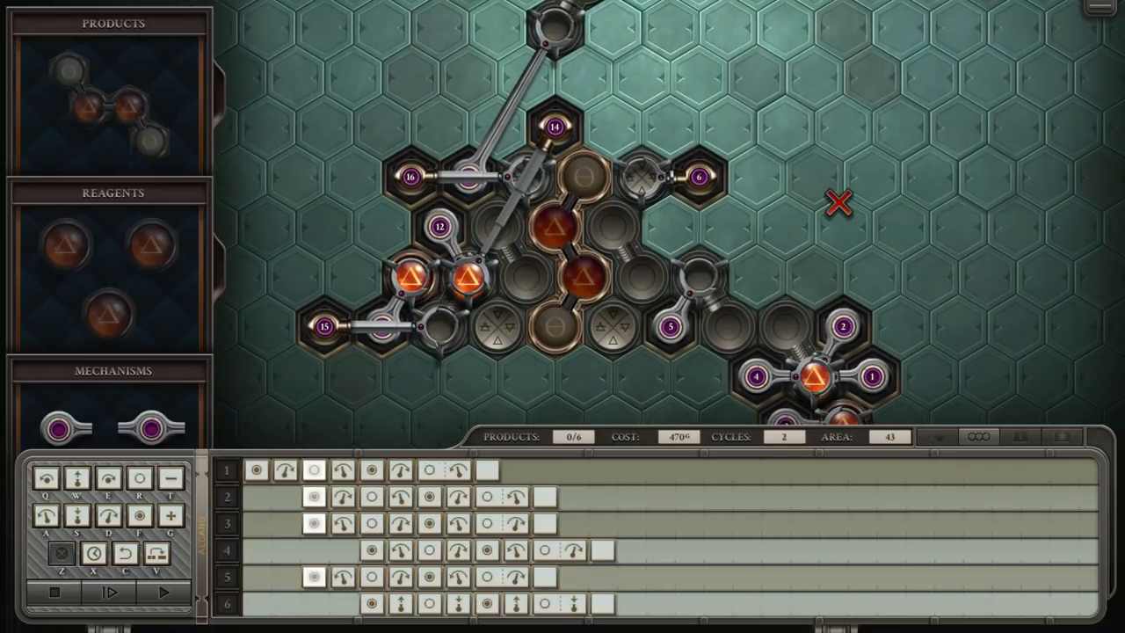
pyautogui.click(109, 591)
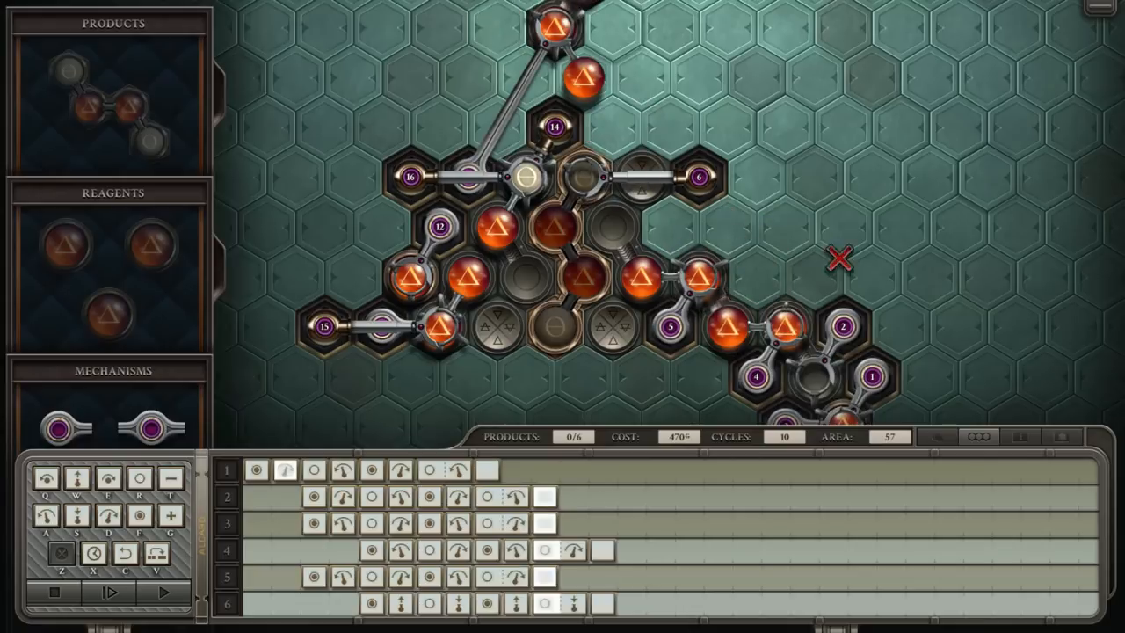
pyautogui.click(164, 592)
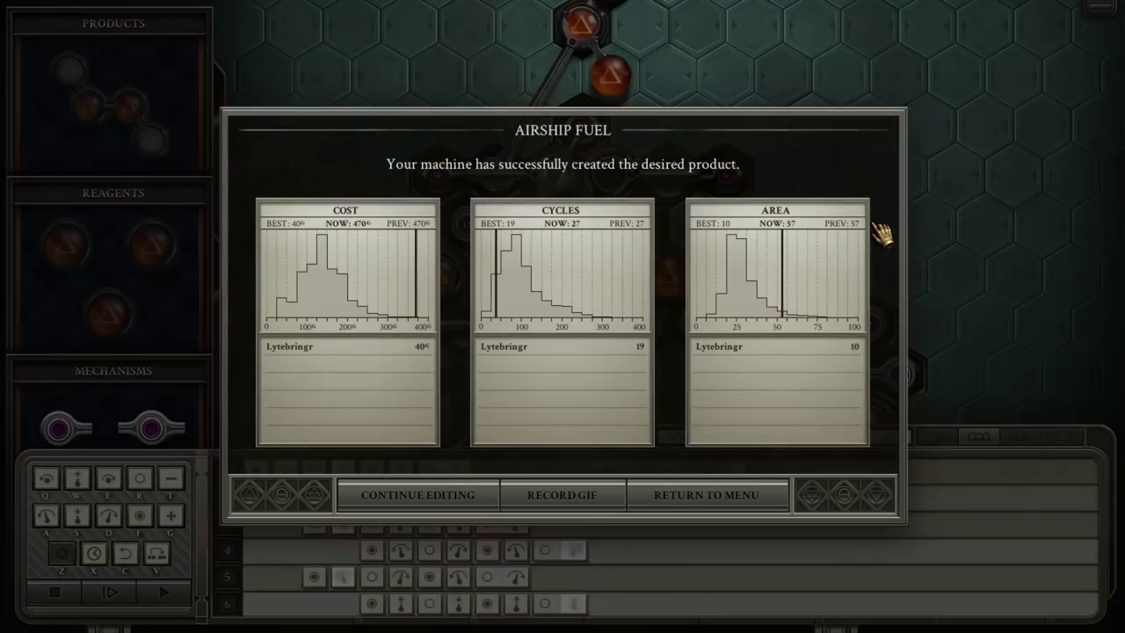
# Close the 470-cost run's results and return to the solution list.
pyautogui.click(417, 495)
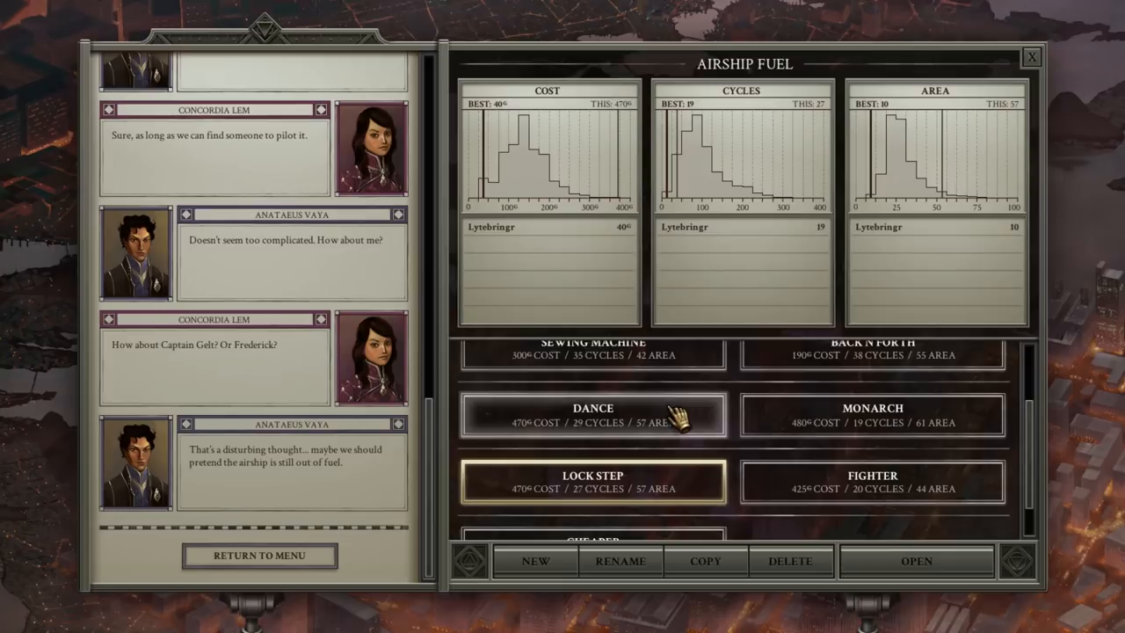
pyautogui.moveTo(686, 419)
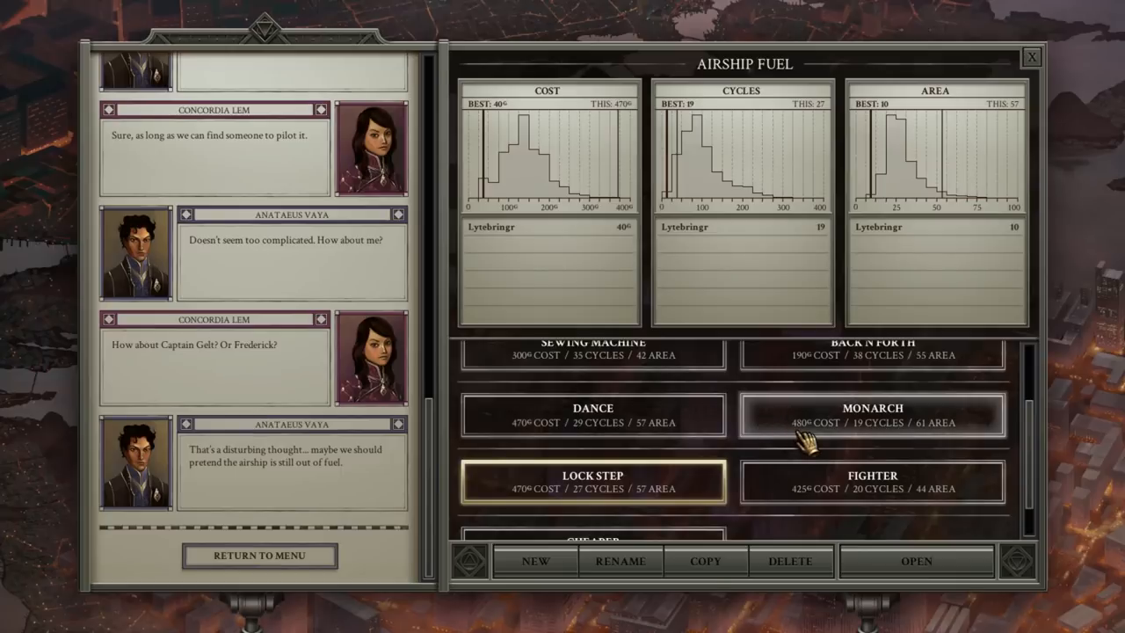
pyautogui.moveTo(817, 450)
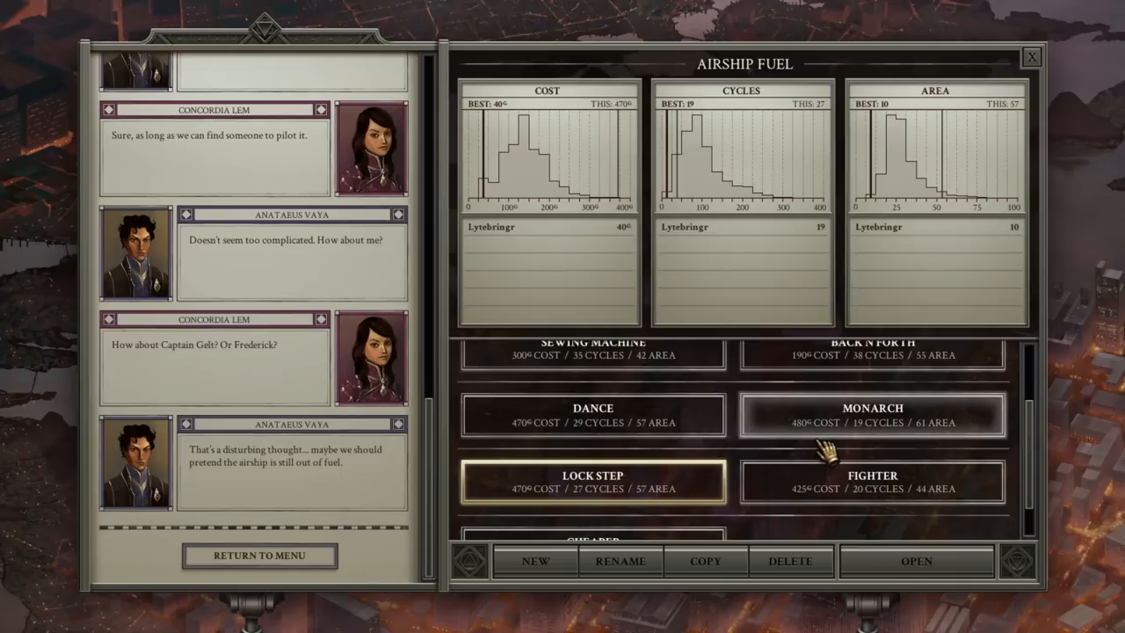
# Select Monarch, showing 480 cost, 19 cycles, 61 area.
pyautogui.click(871, 414)
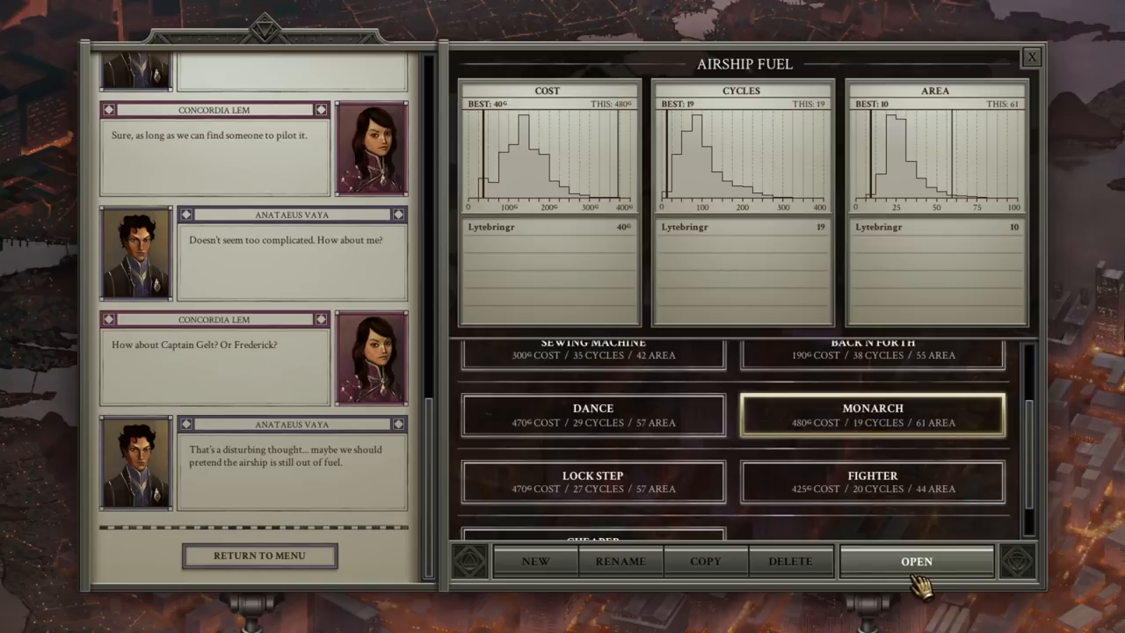
# Load the 480-cost Monarch solution into the editor.
pyautogui.click(916, 561)
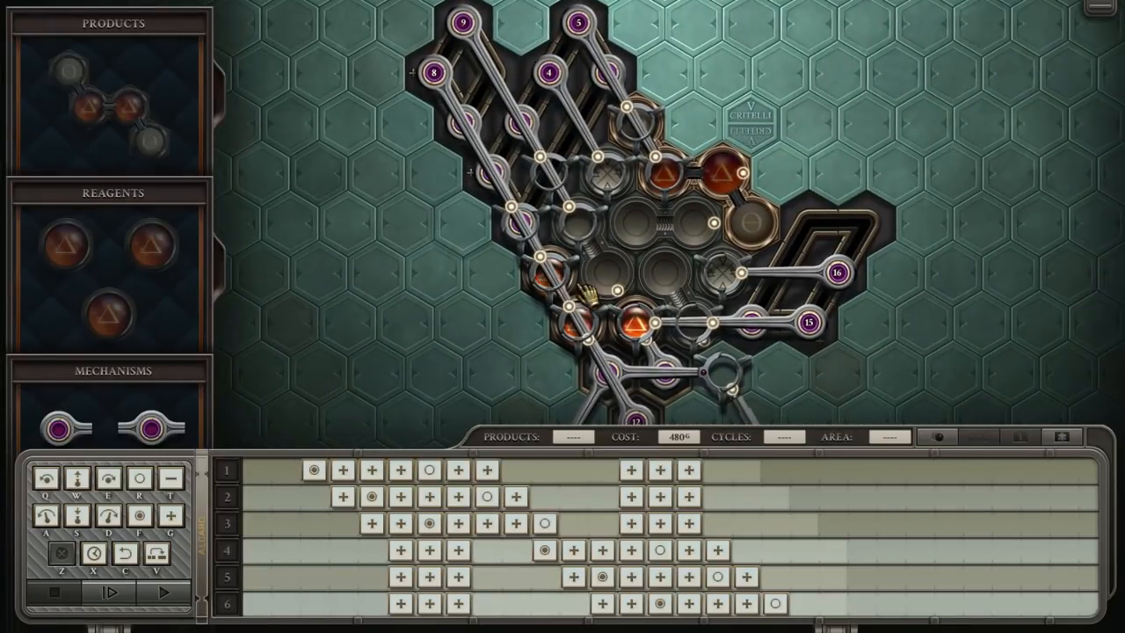
pyautogui.moveTo(629, 119)
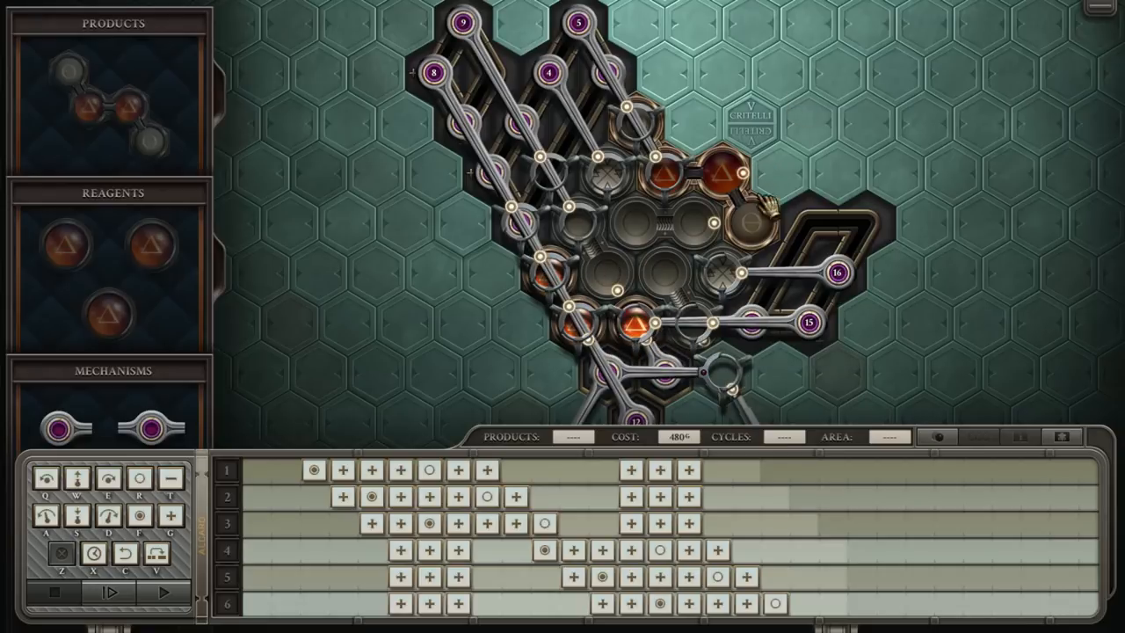
pyautogui.moveTo(807, 237)
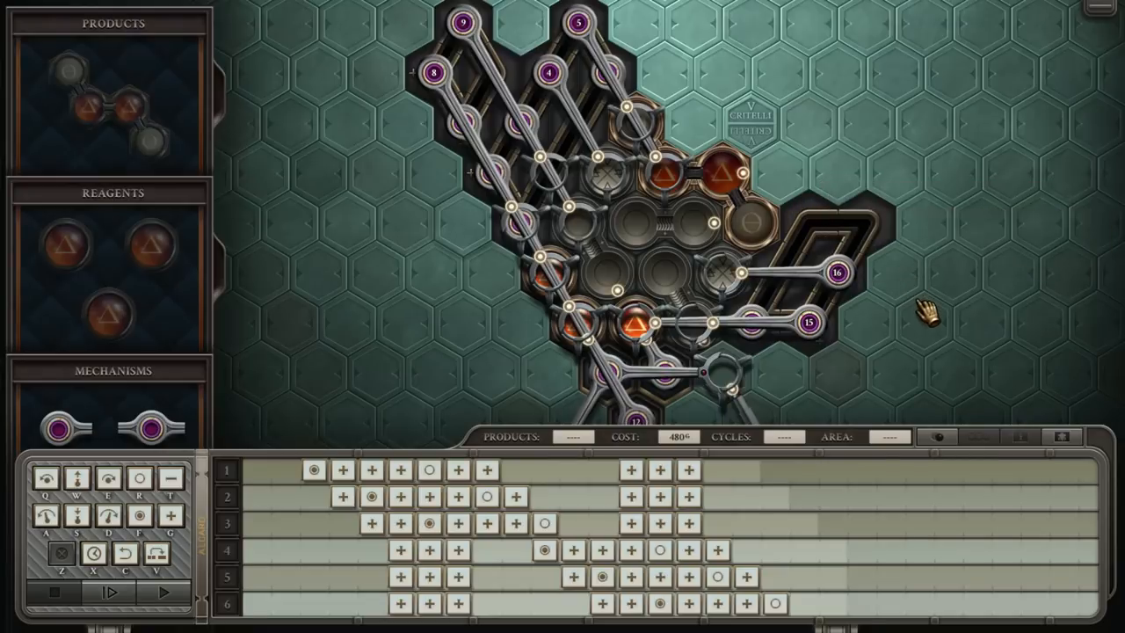
pyautogui.moveTo(928, 303)
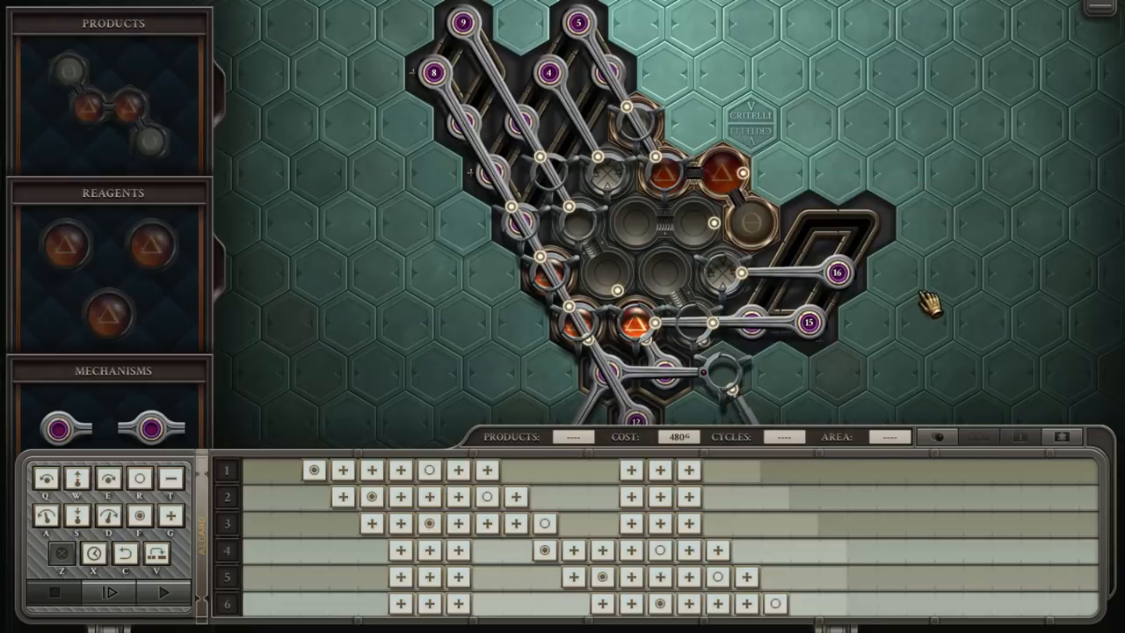
pyautogui.moveTo(545, 277)
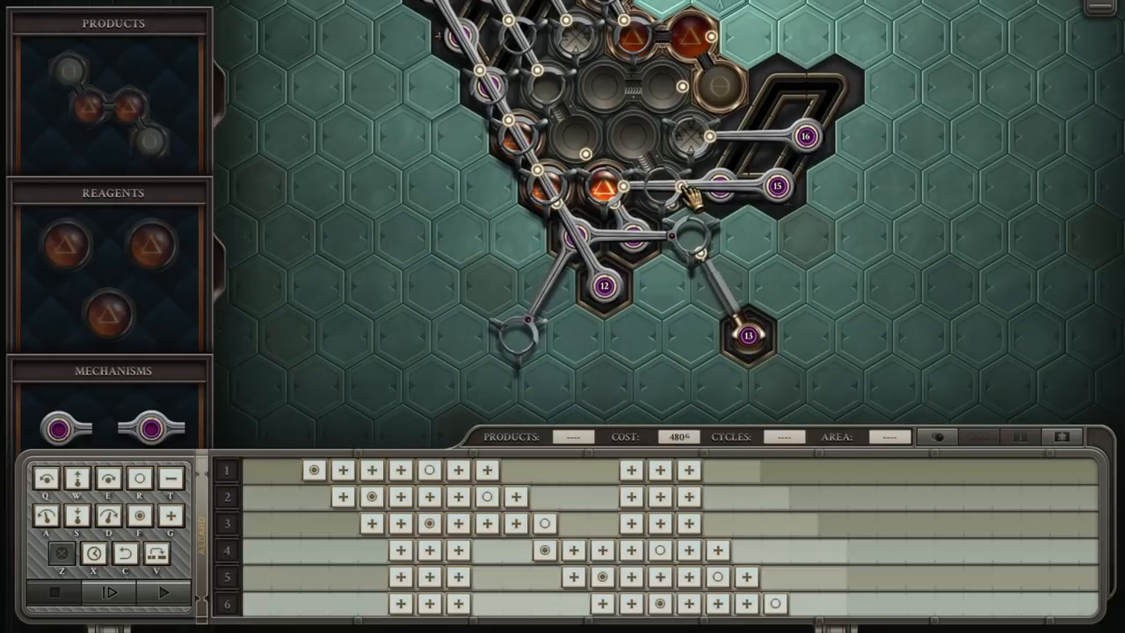
pyautogui.moveTo(809, 159)
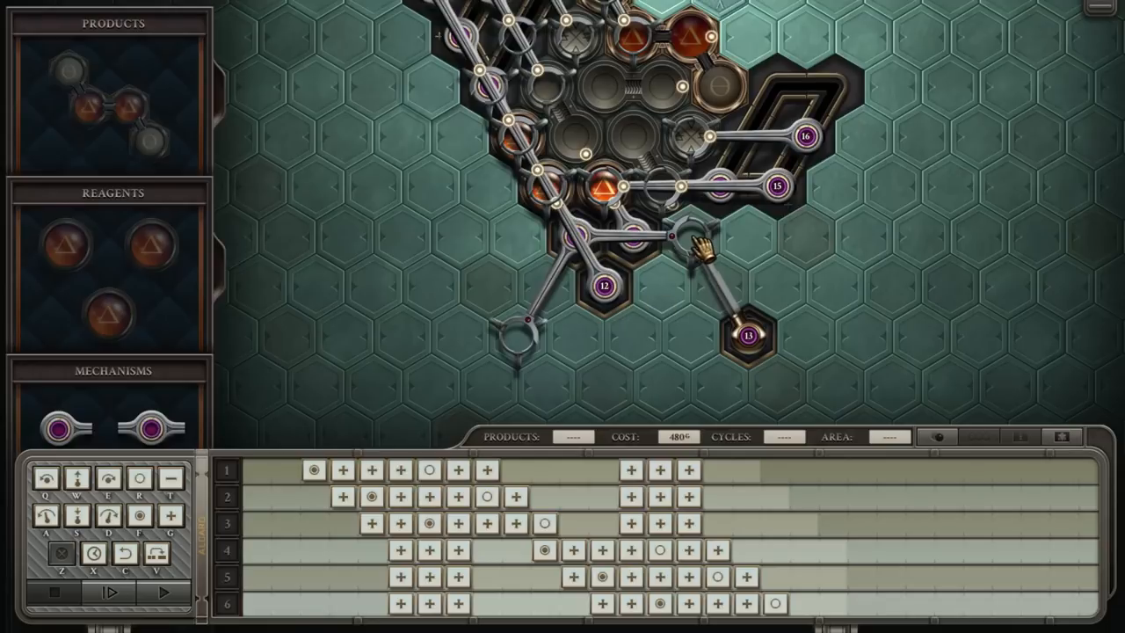
pyautogui.moveTo(541, 215)
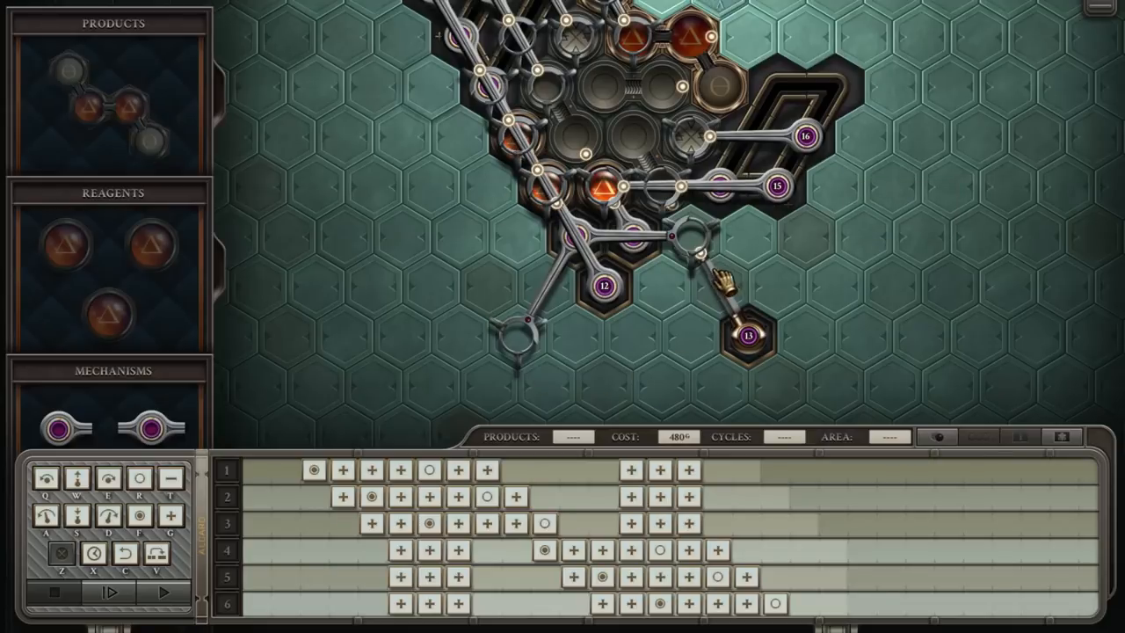
pyautogui.moveTo(704, 255)
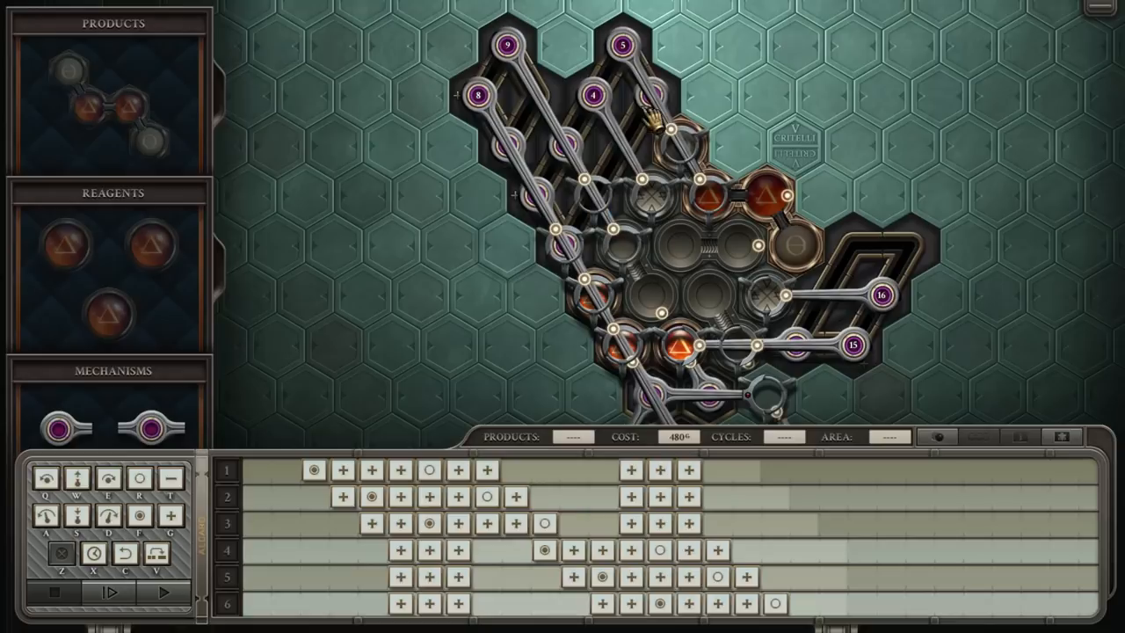
pyautogui.moveTo(607, 329)
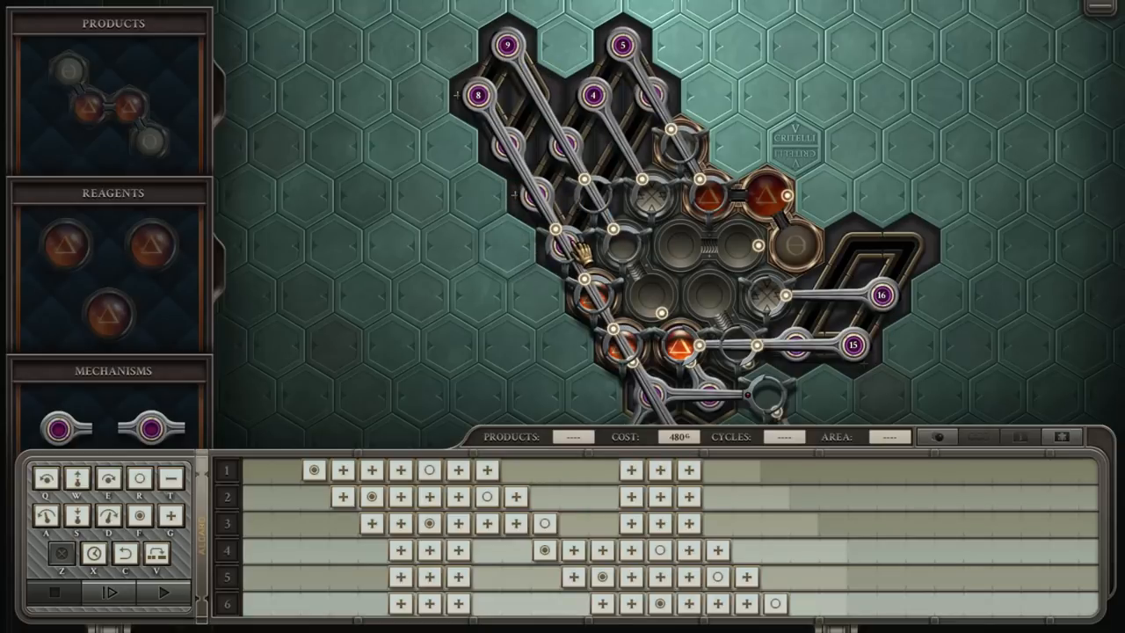
pyautogui.moveTo(545, 154)
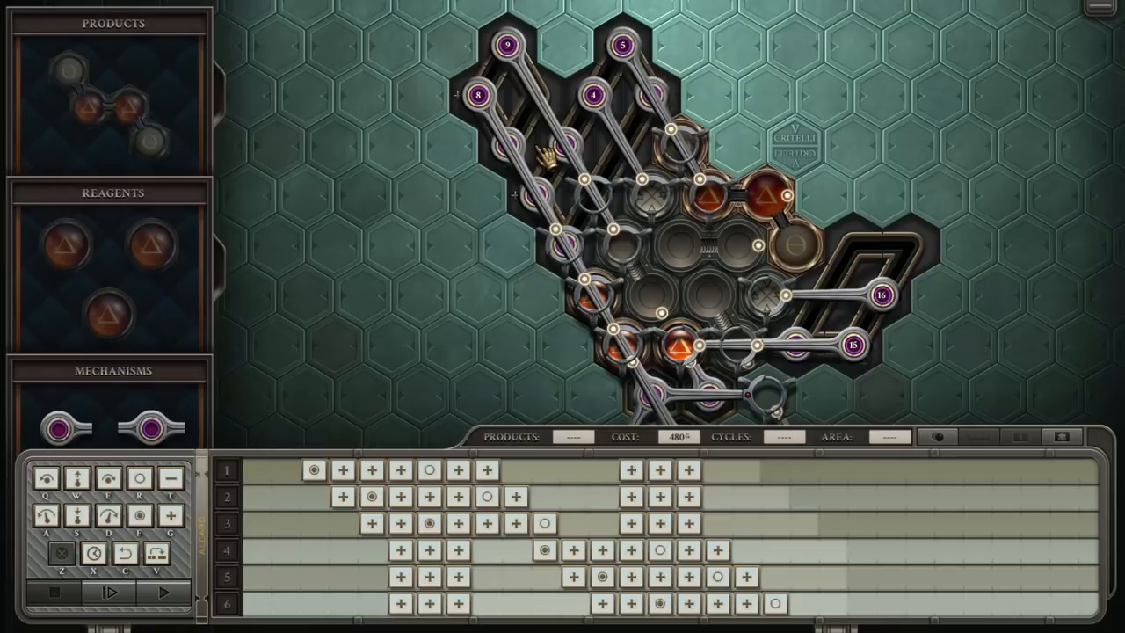
pyautogui.moveTo(629, 365)
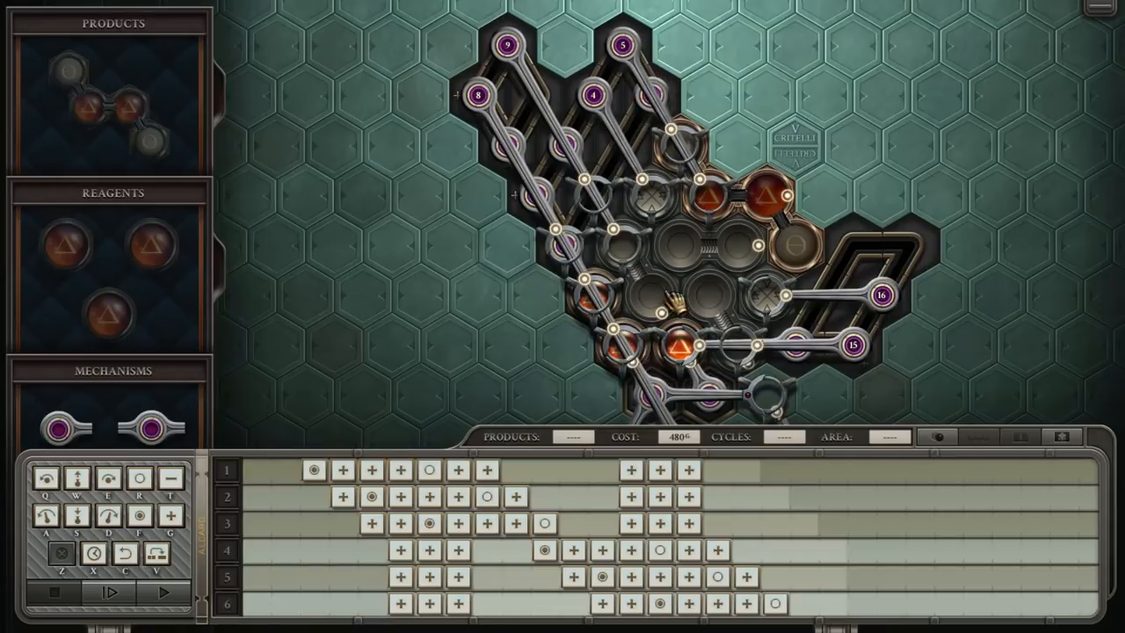
pyautogui.moveTo(669, 282)
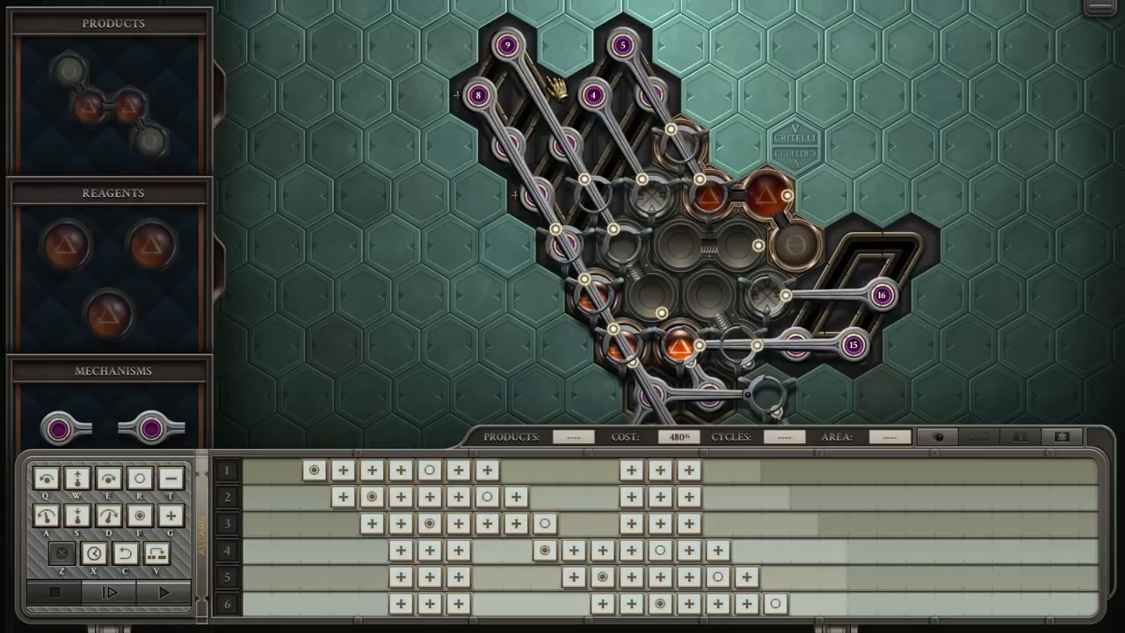
pyautogui.moveTo(791, 387)
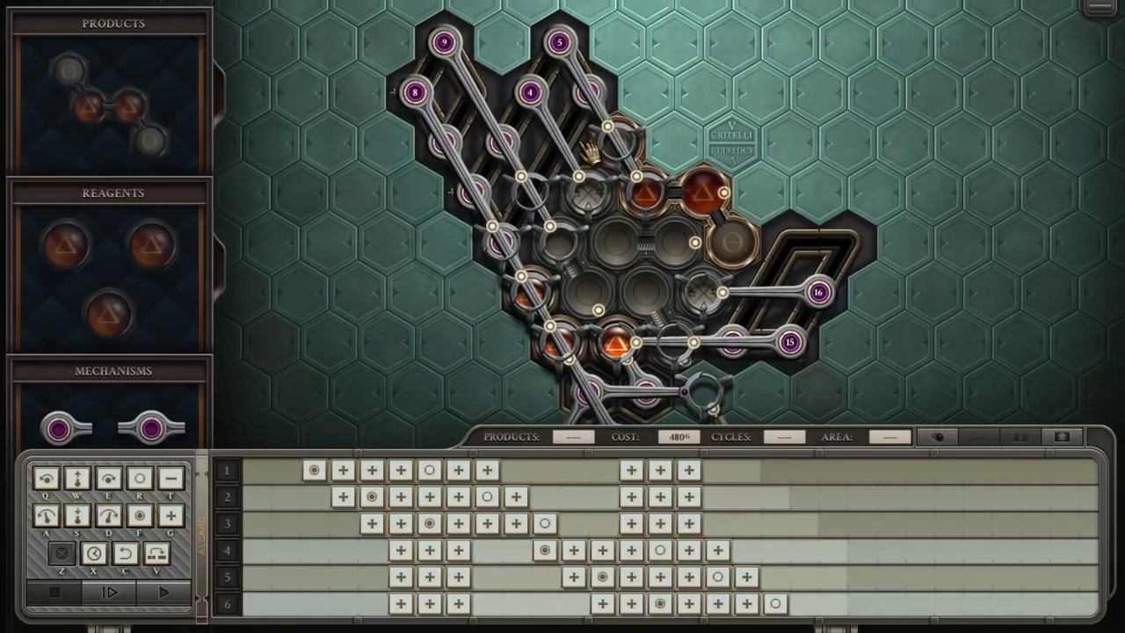
pyautogui.moveTo(1094, 326)
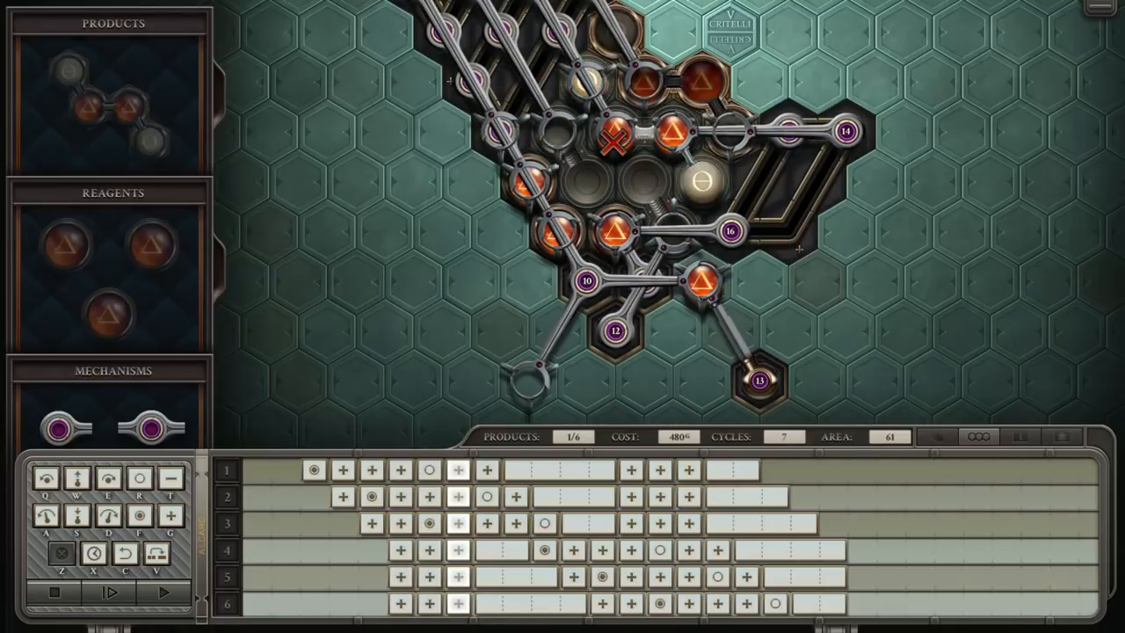
# Stop the Monarch simulation and exit to the Airship Fuel solution list.
pyautogui.click(109, 592)
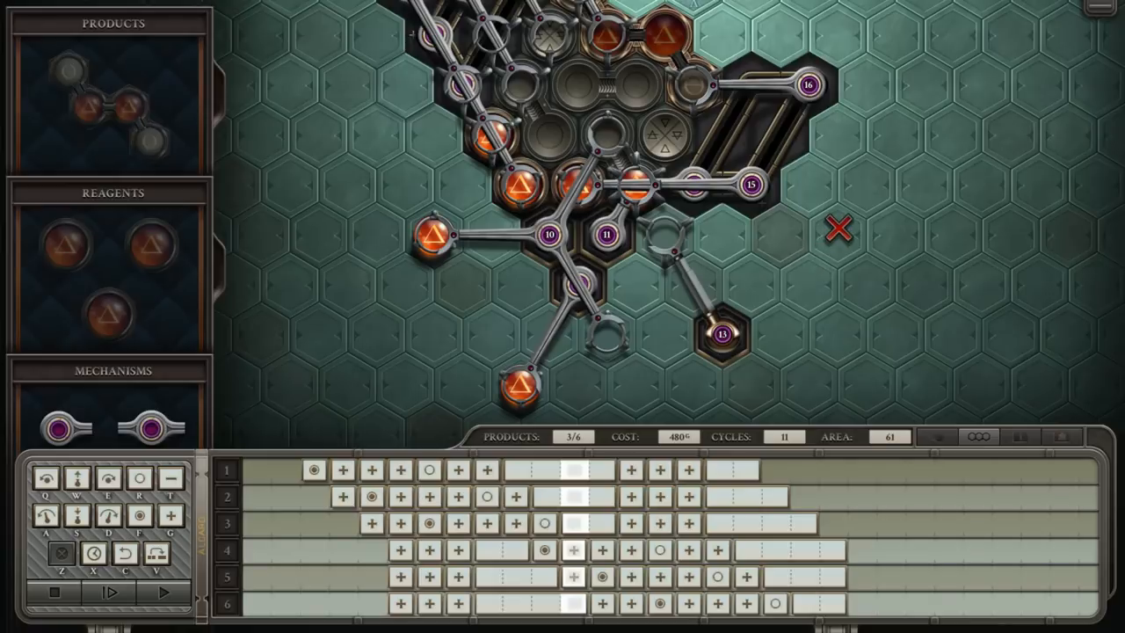
pyautogui.moveTo(847, 222)
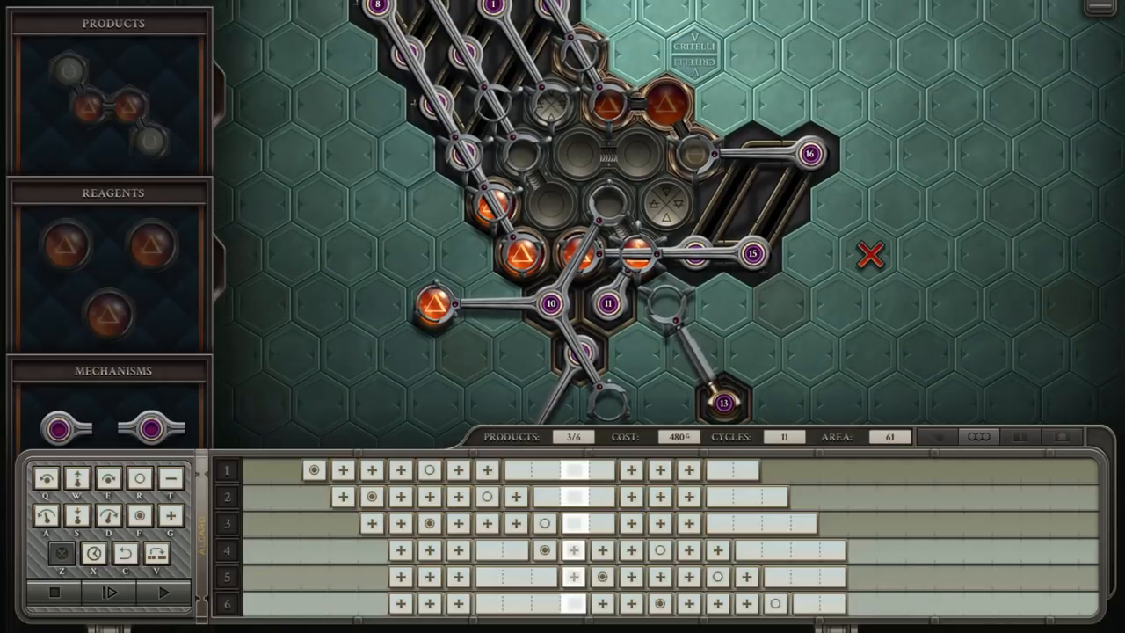
pyautogui.click(109, 591)
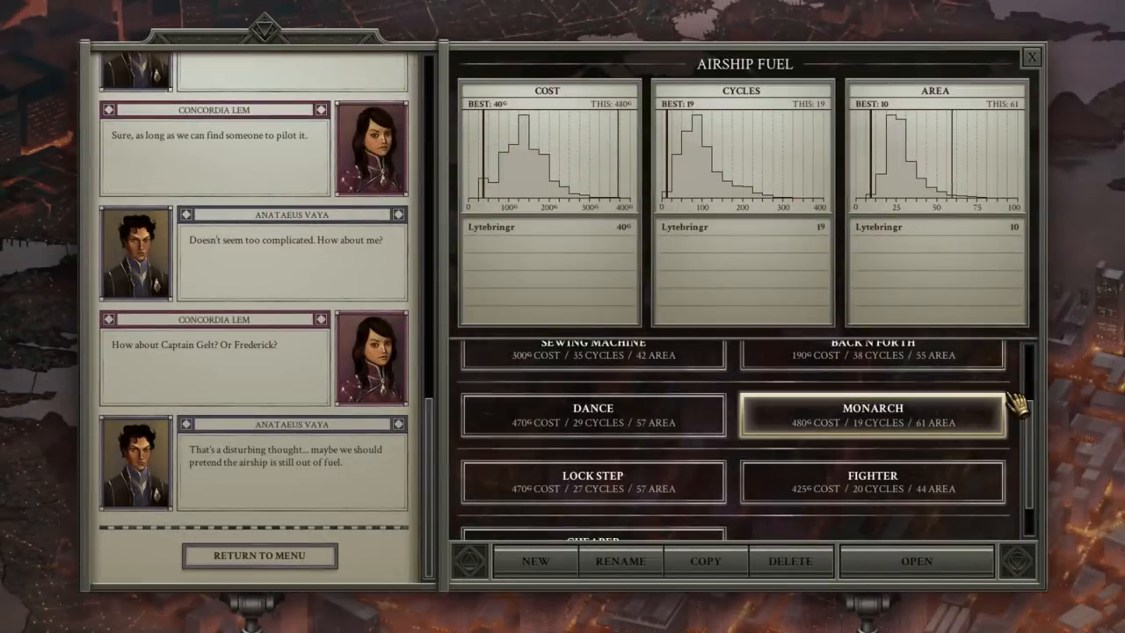
pyautogui.moveTo(940, 422)
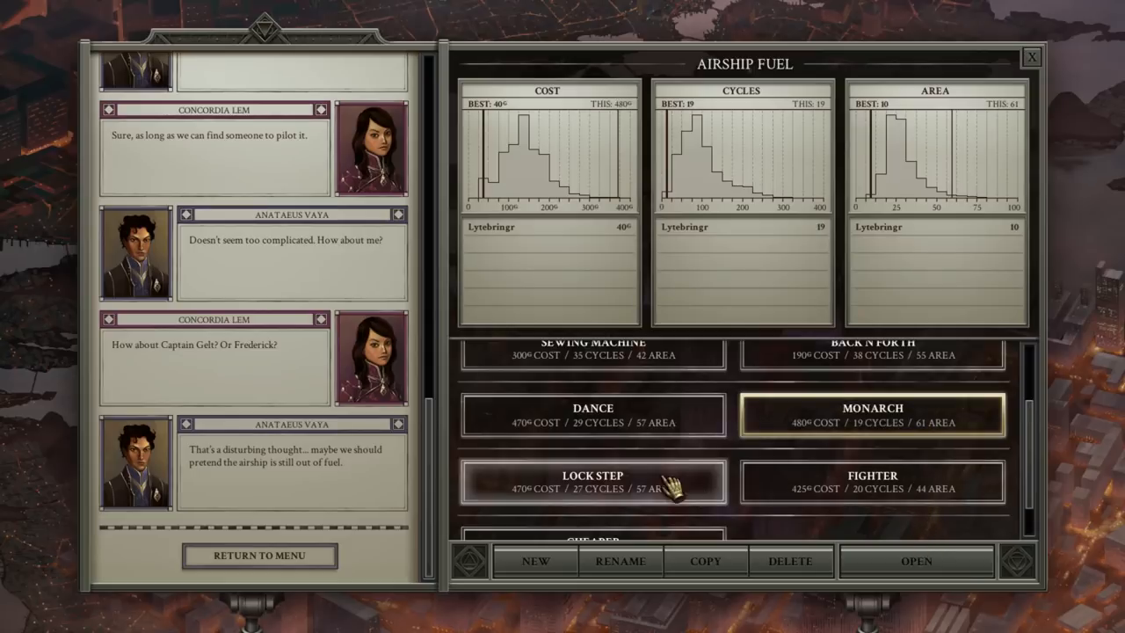
pyautogui.moveTo(871, 482)
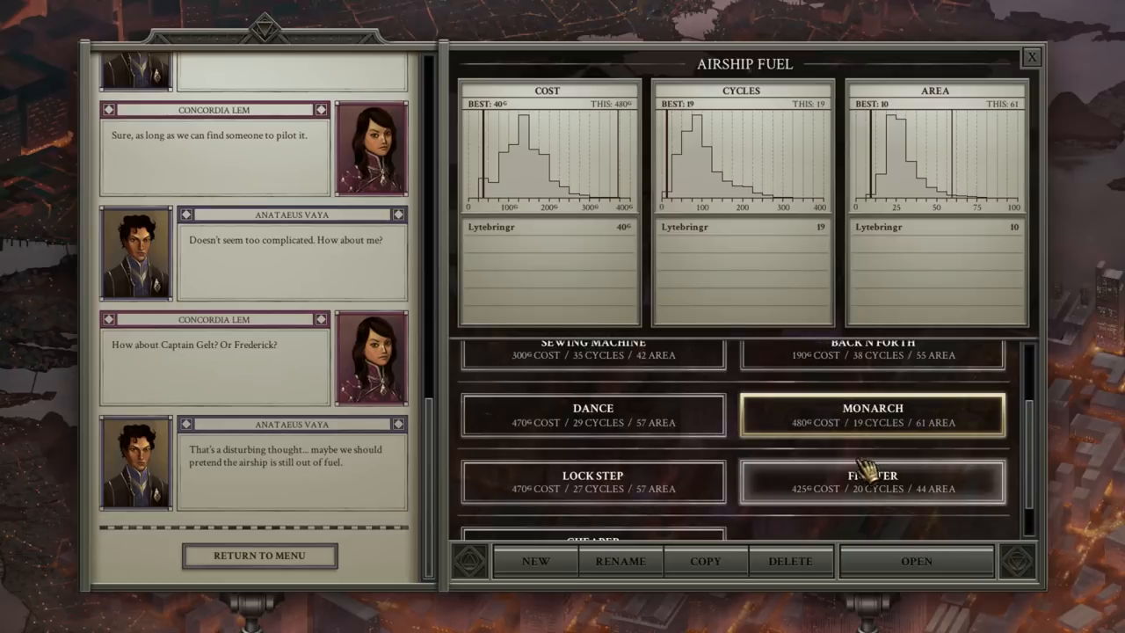
# Select the Fighter solution in the Airship Fuel list, showing 425 cost, 20 cycles, 44 area.
pyautogui.click(871, 482)
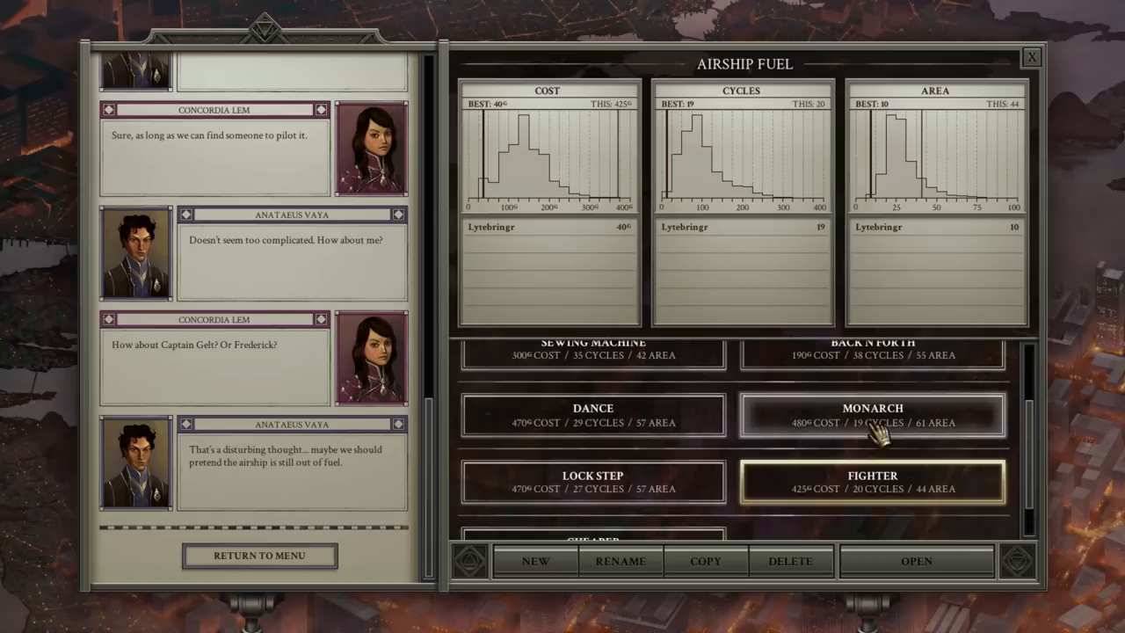
# Load the 425-cost Fighter machine into the Airship Fuel editor.
pyautogui.click(916, 561)
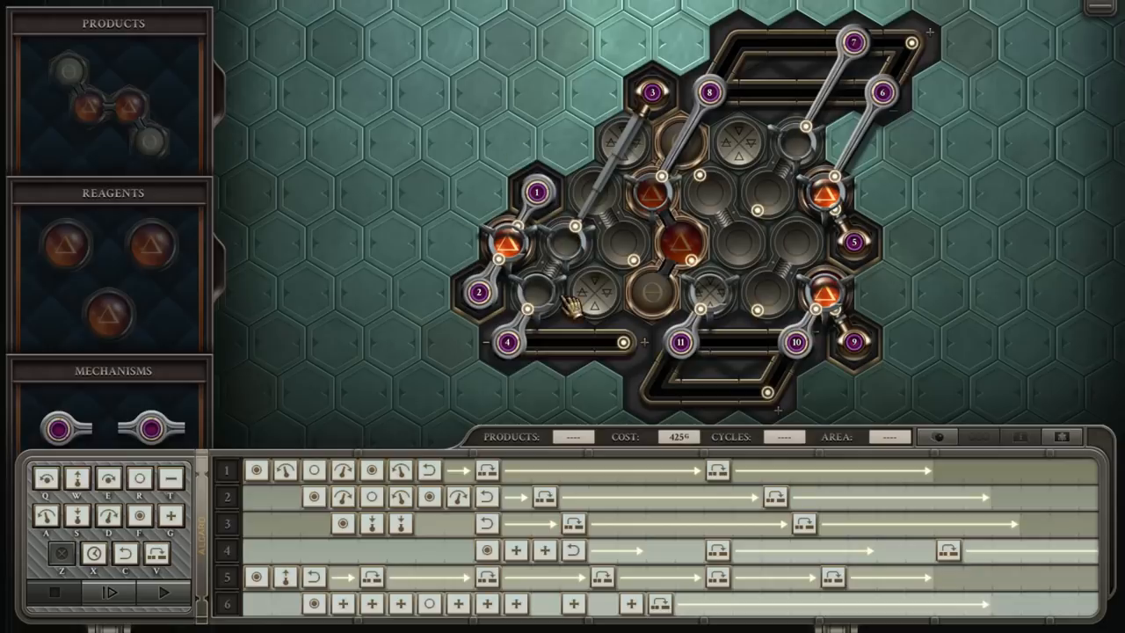
pyautogui.moveTo(571, 253)
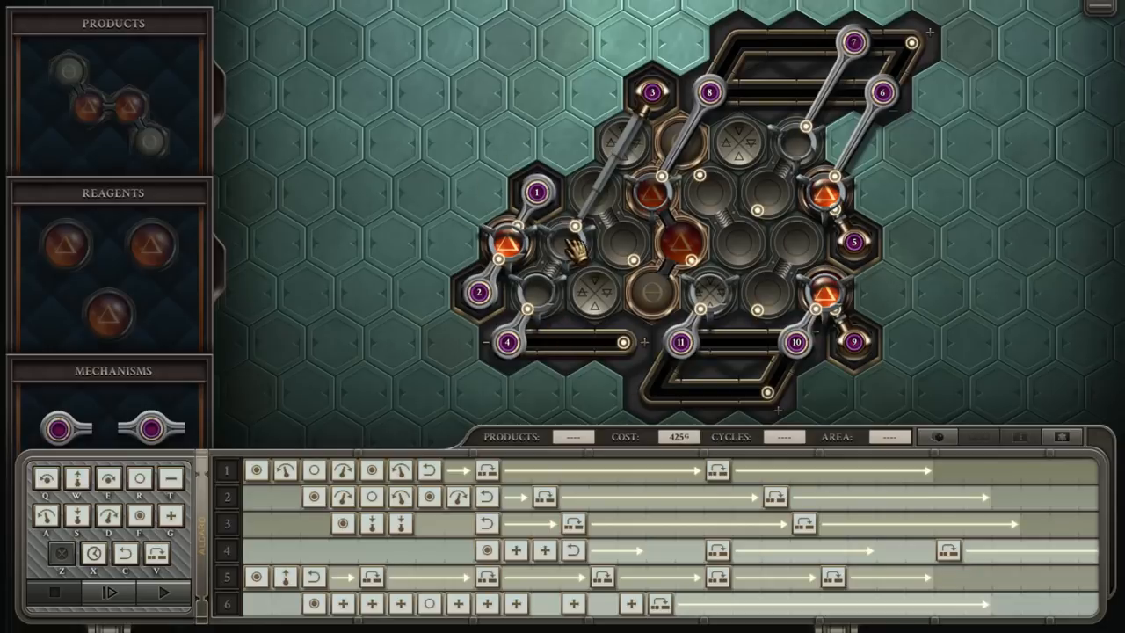
pyautogui.moveTo(540, 277)
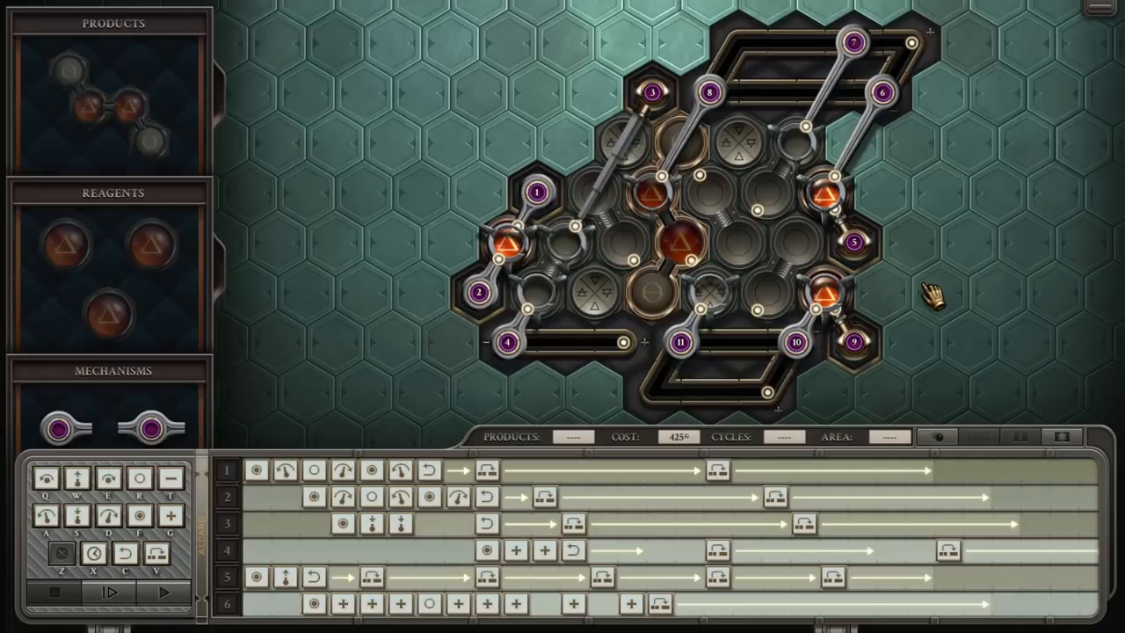
# Run the Fighter simulation until all 6 products complete in 20 cycles.
pyautogui.click(165, 592)
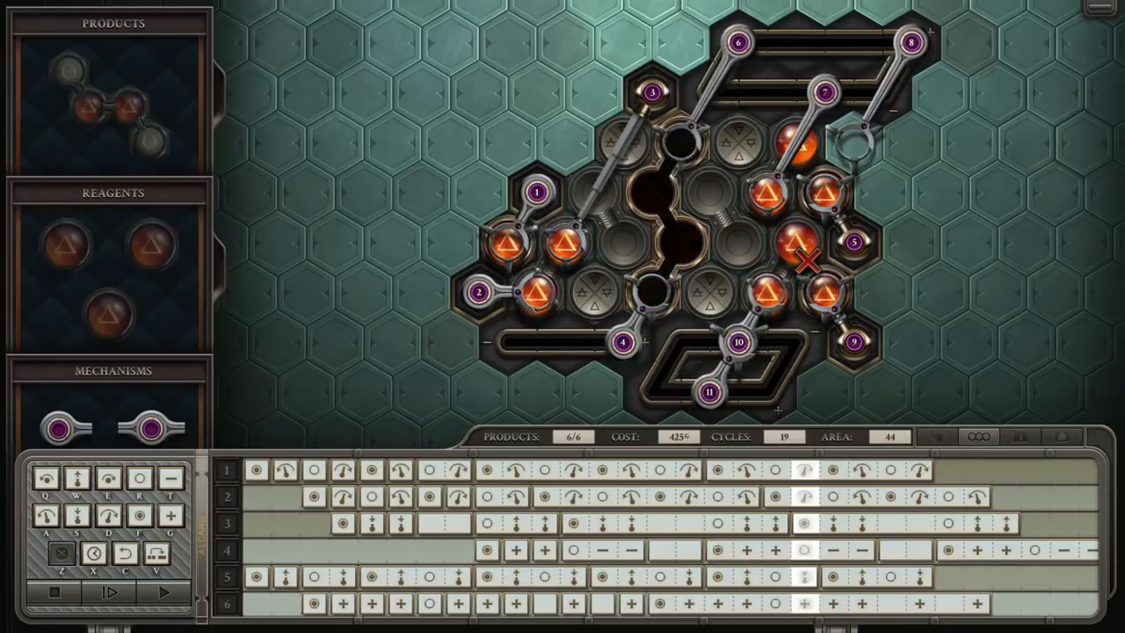
pyautogui.click(111, 592)
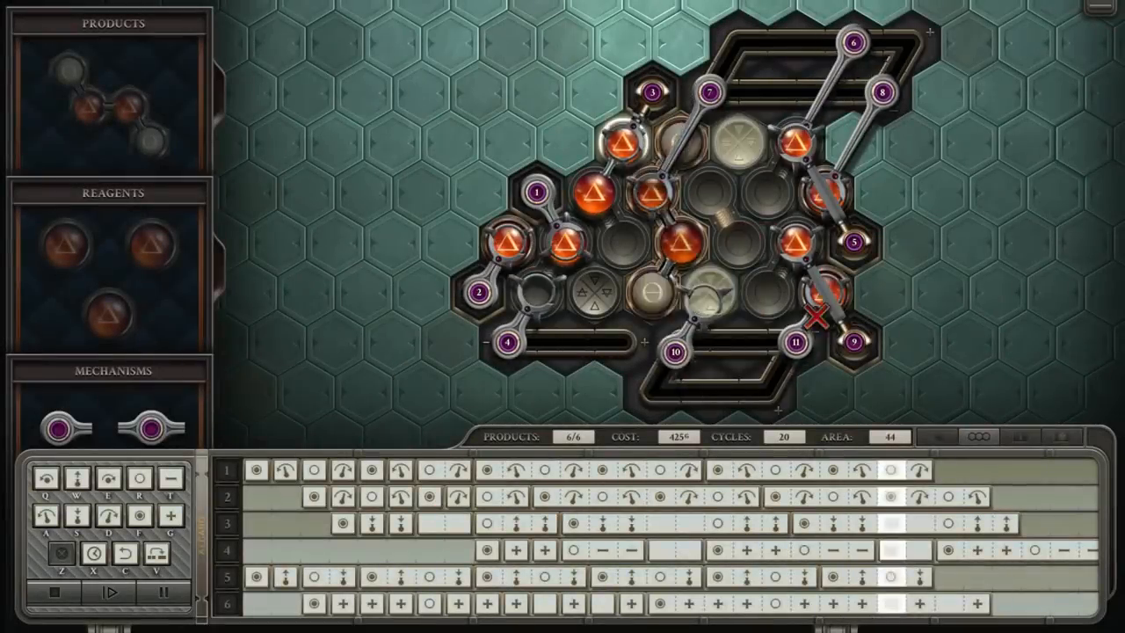